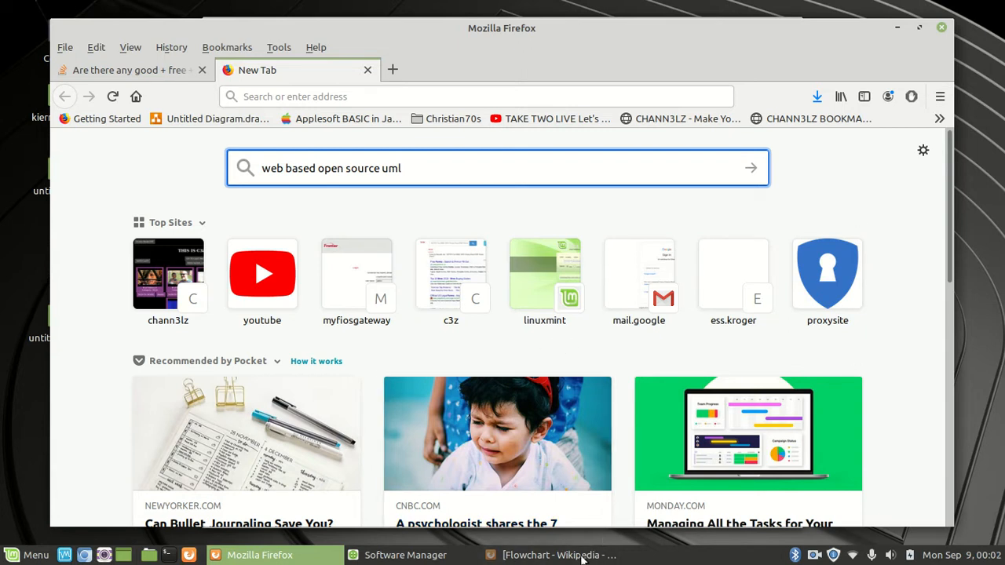
- Bring up Wikipedia's Flowchart article with its lamp-repair example diagram
left_click(558, 555)
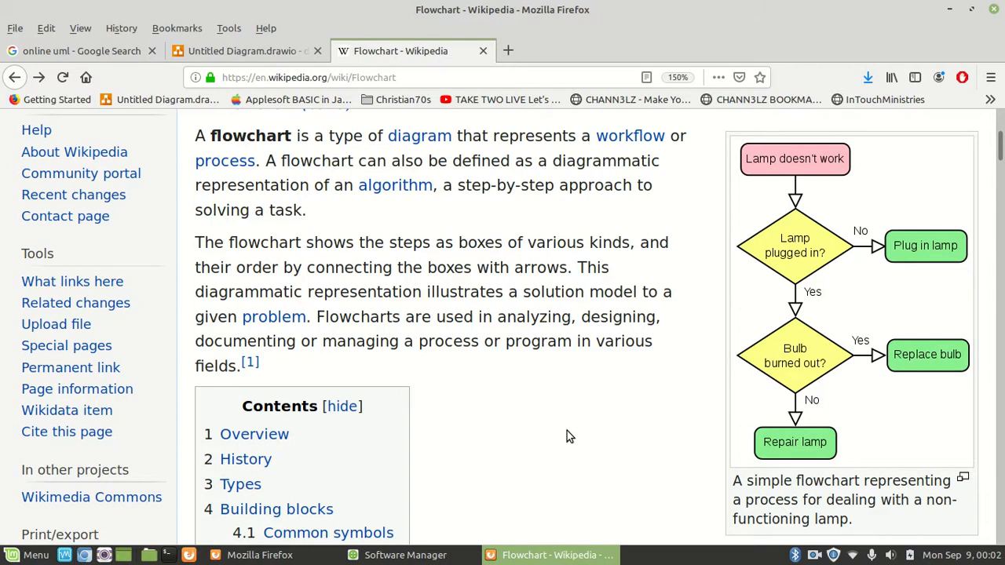
mouse_move(568, 430)
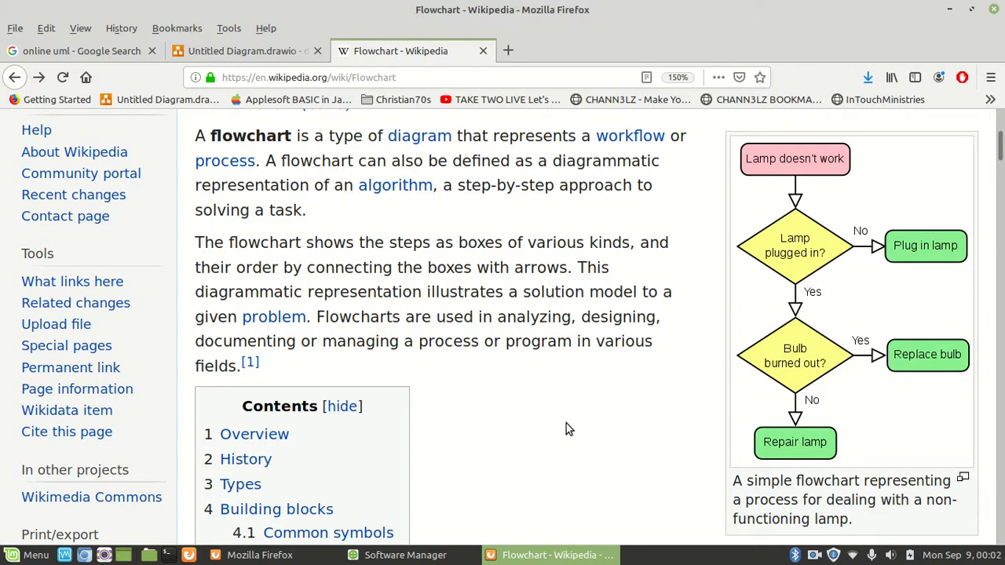
mouse_move(568, 423)
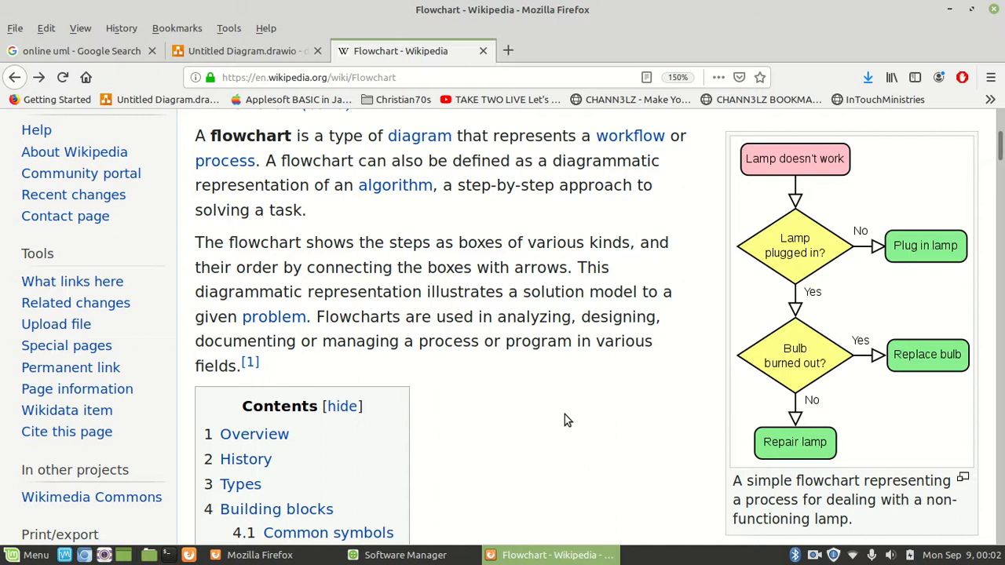
mouse_move(580, 396)
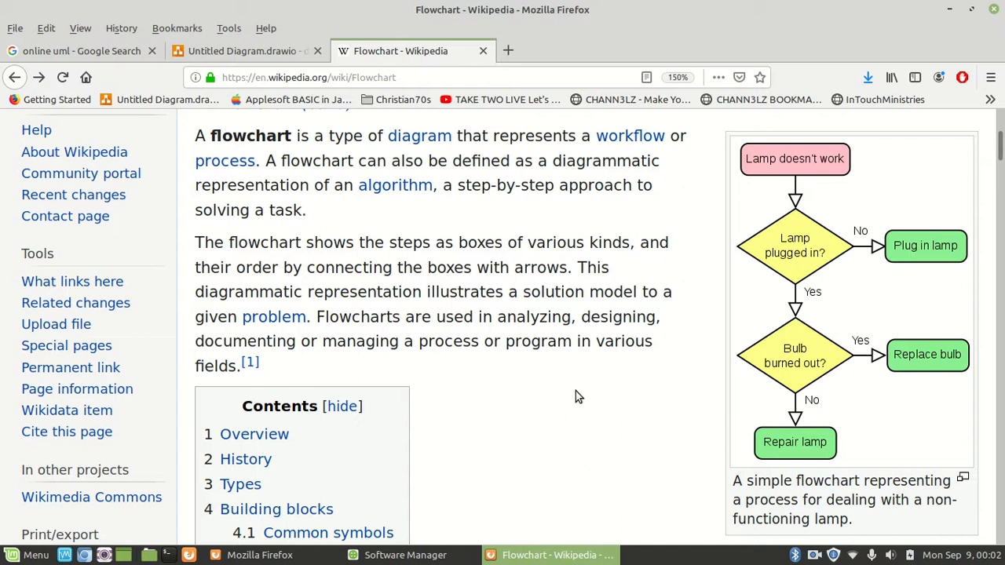
mouse_move(968, 192)
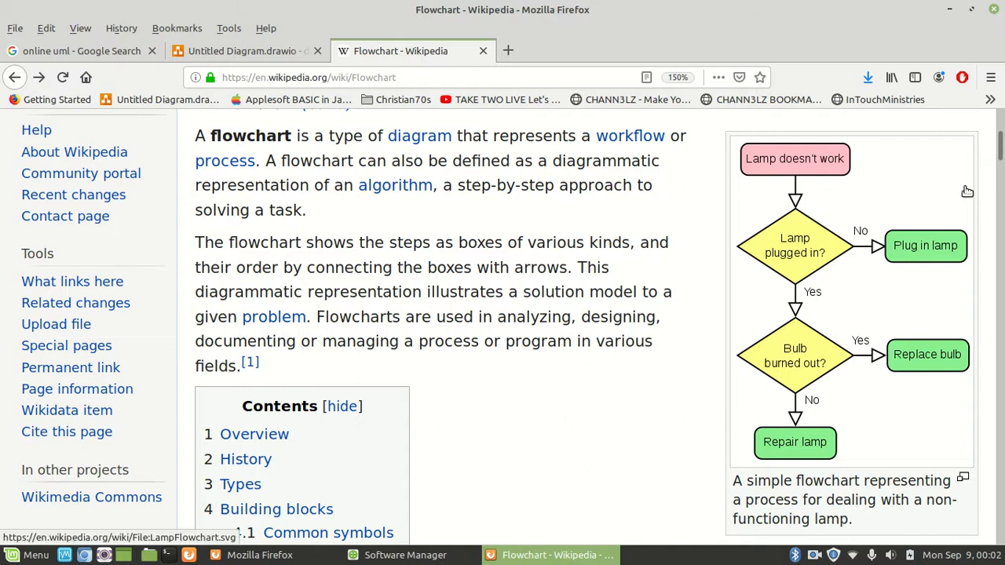
mouse_move(964, 249)
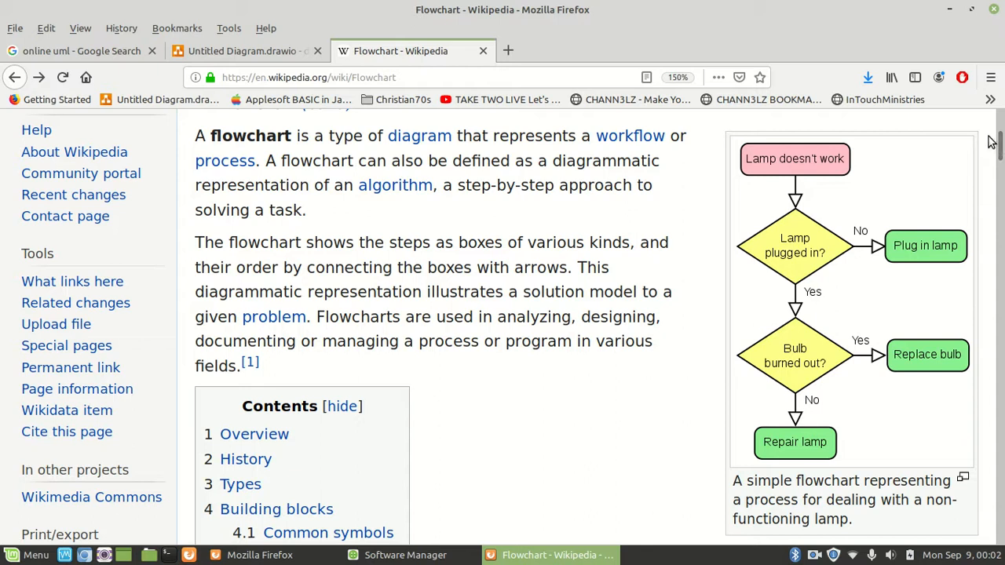
mouse_move(267, 39)
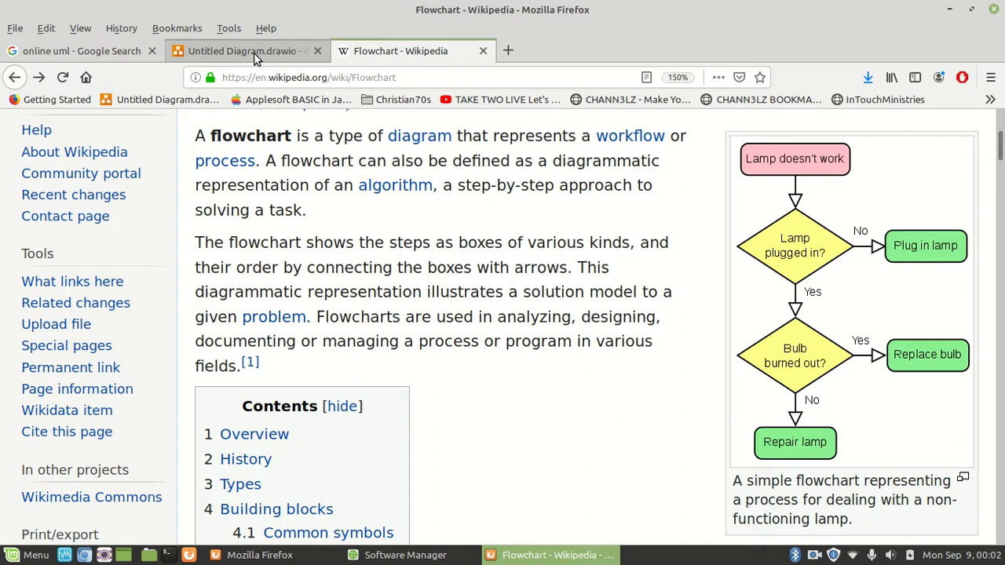
- Switch to the blank Untitled Diagram.drawio canvas in draw.io
left_click(242, 50)
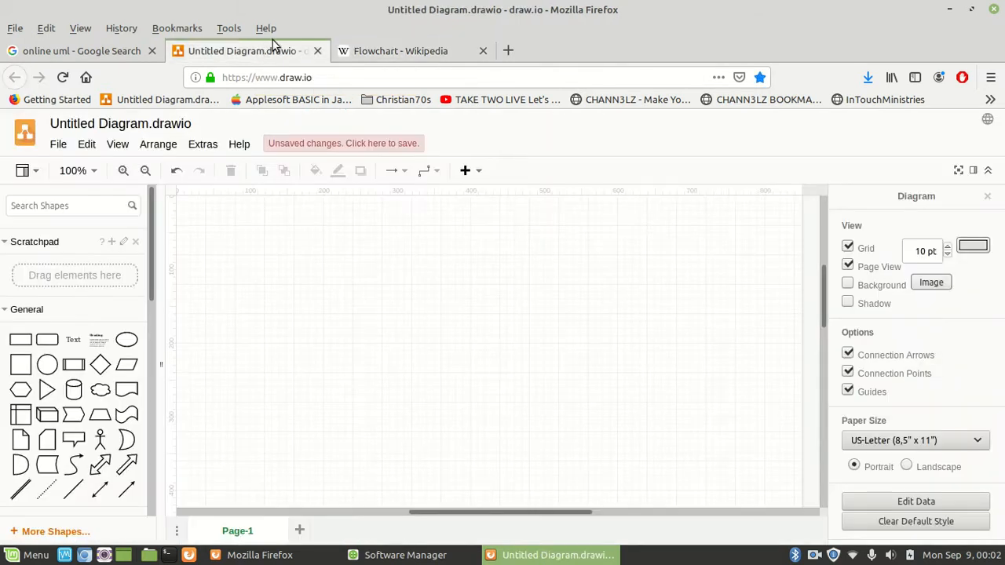
mouse_move(353, 7)
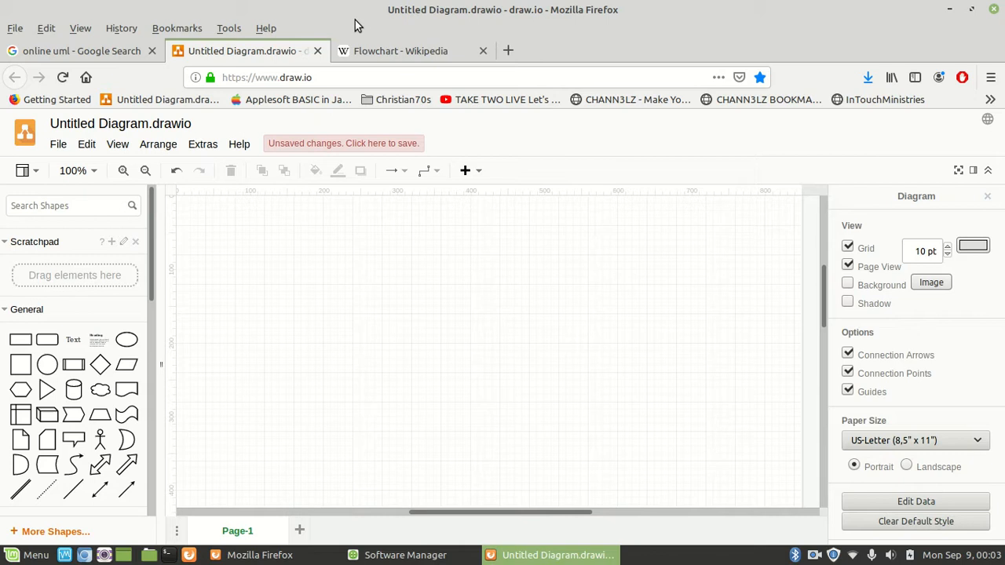
mouse_move(306, 108)
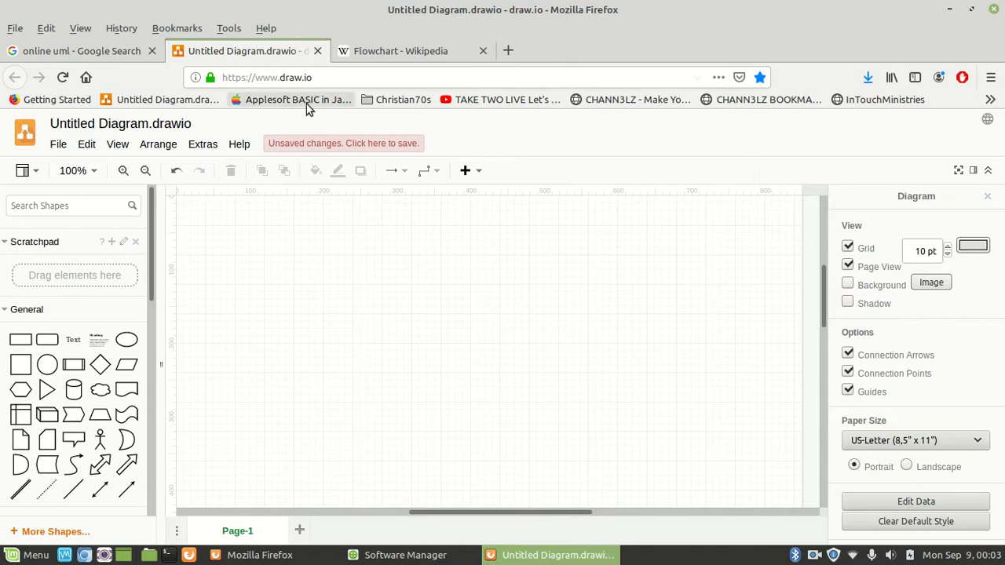
mouse_move(361, 126)
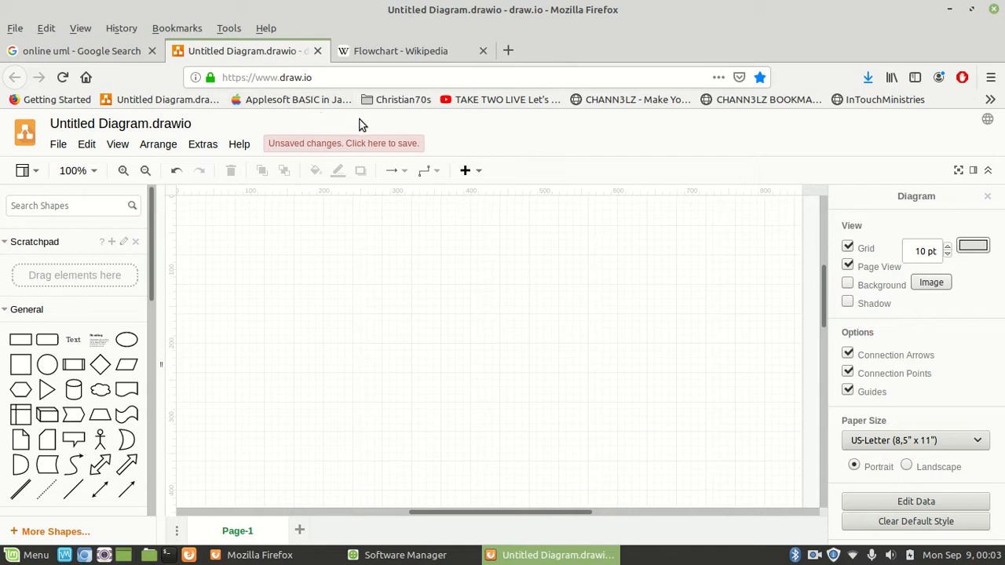
mouse_move(384, 125)
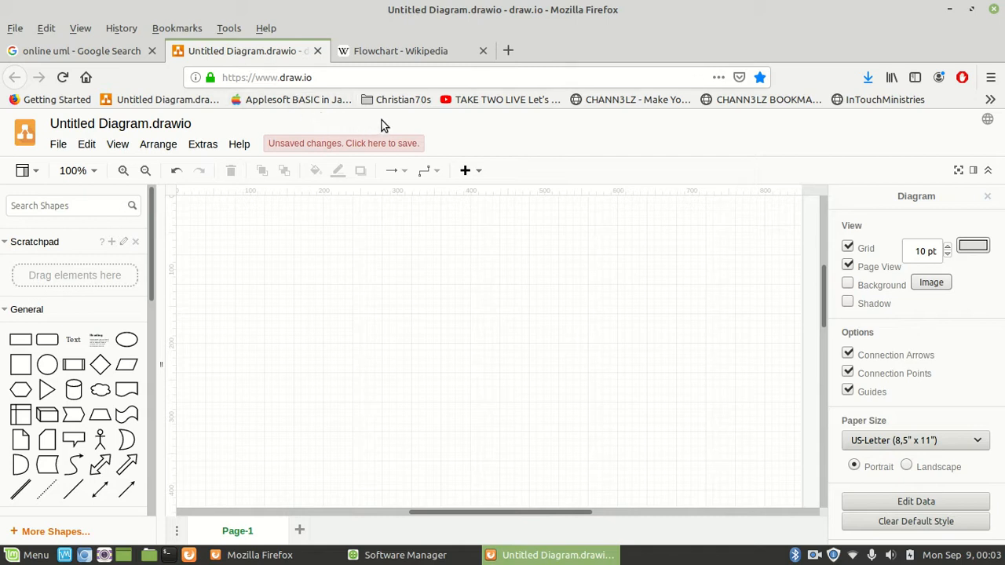
mouse_move(342, 123)
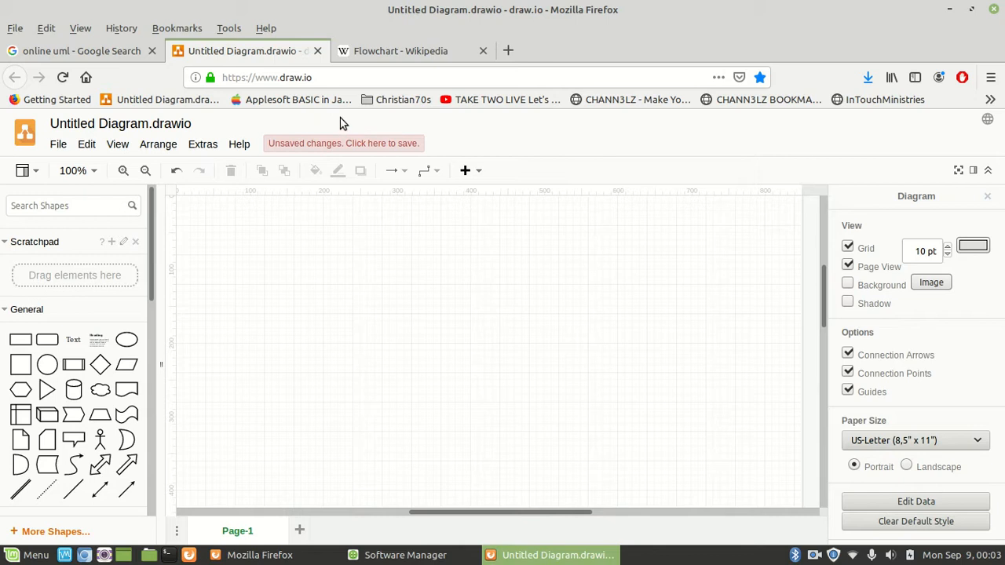
mouse_move(343, 123)
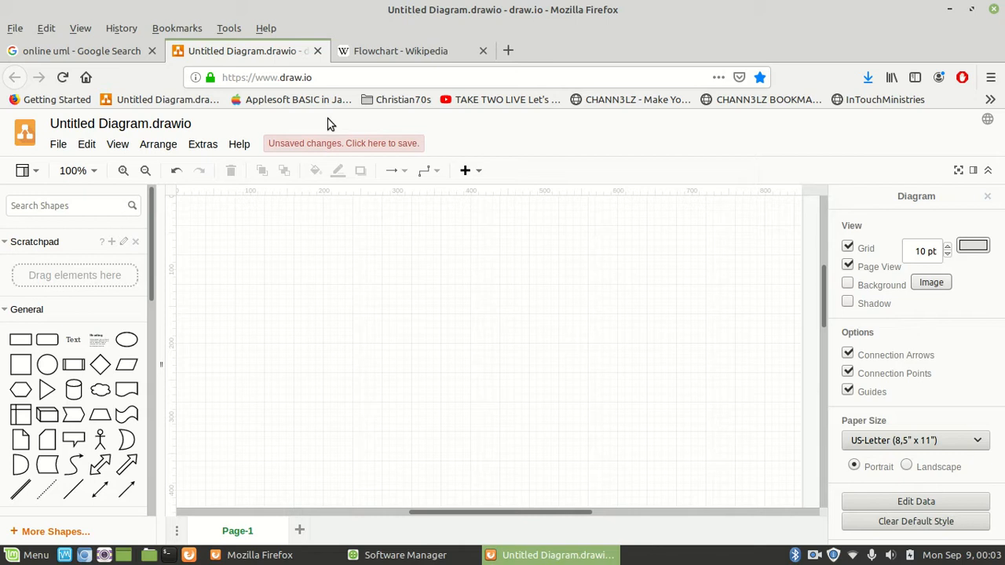
mouse_move(336, 122)
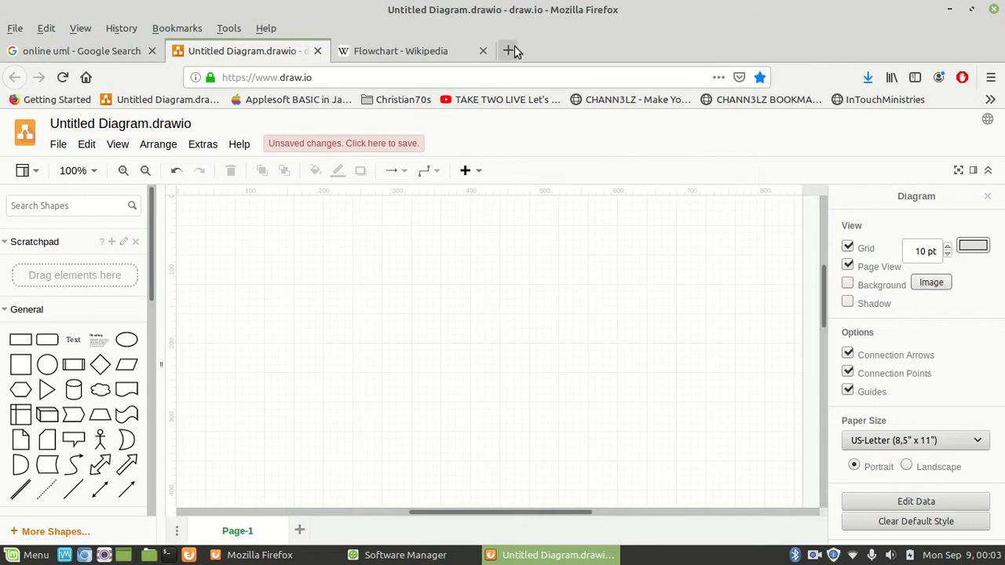
- Search Google for 'grady booch' in a new browser tab
left_click(509, 50)
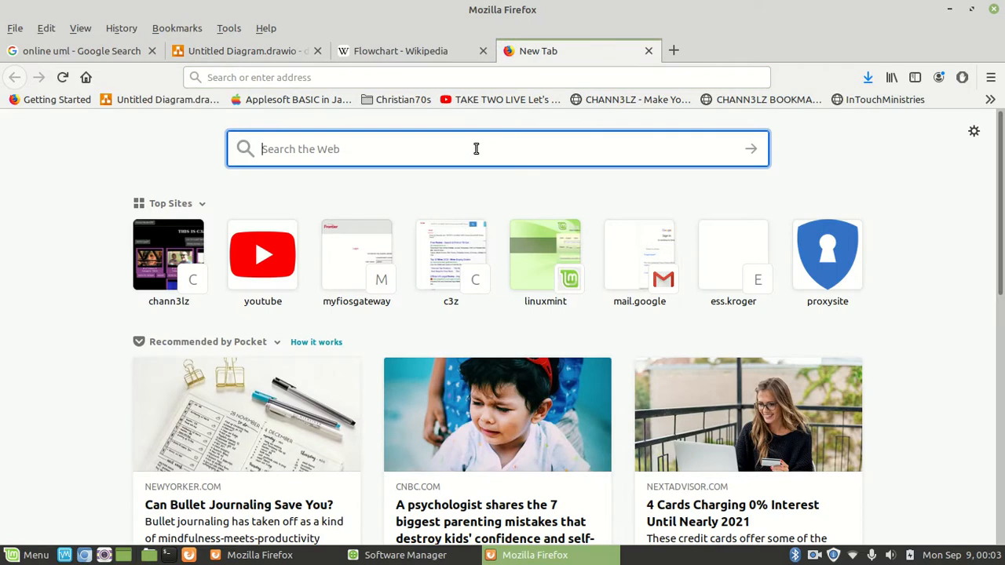
type("grady booch")
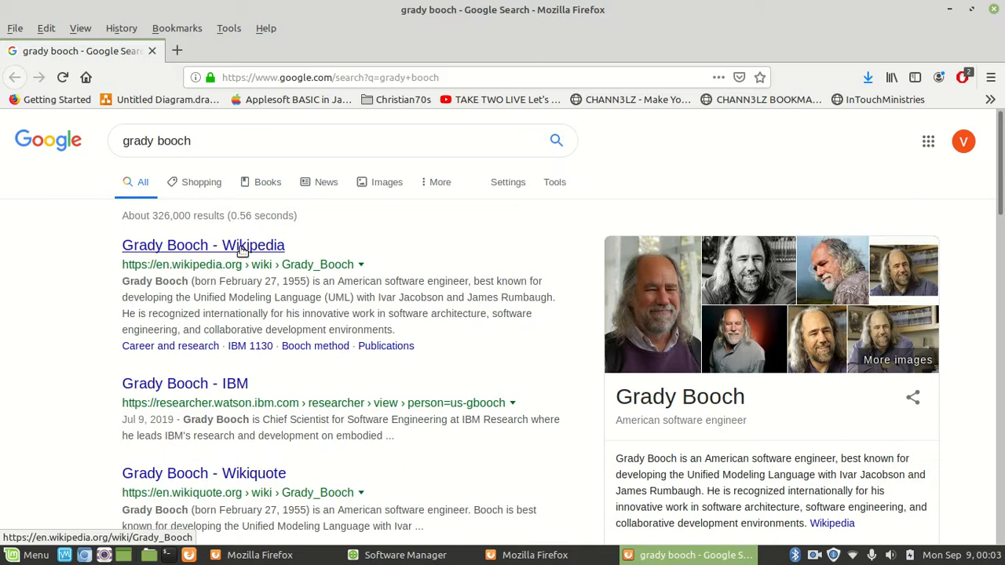
- Read down the Grady Booch Wikipedia article to the Booch method section
left_click(203, 245)
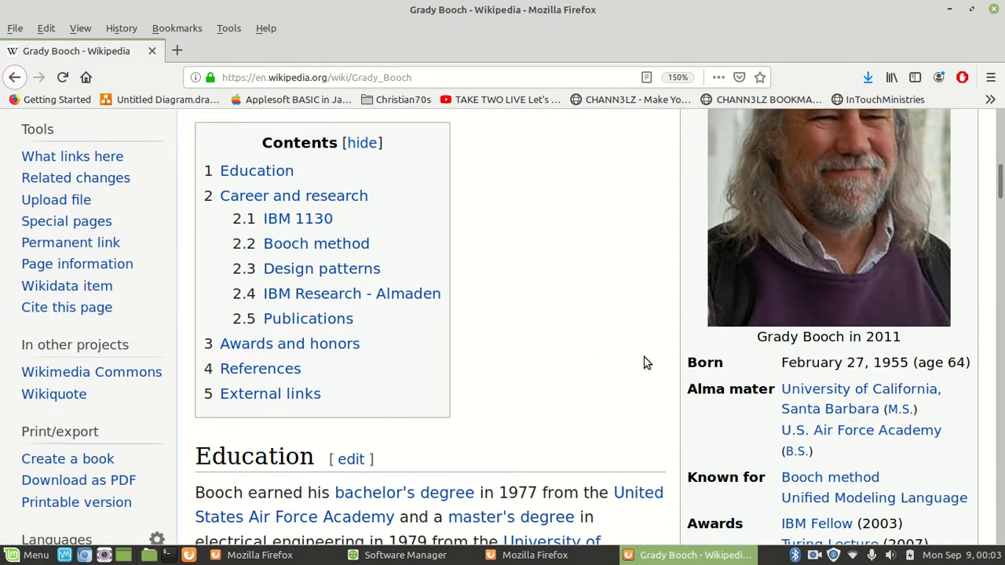
scroll("down", 3)
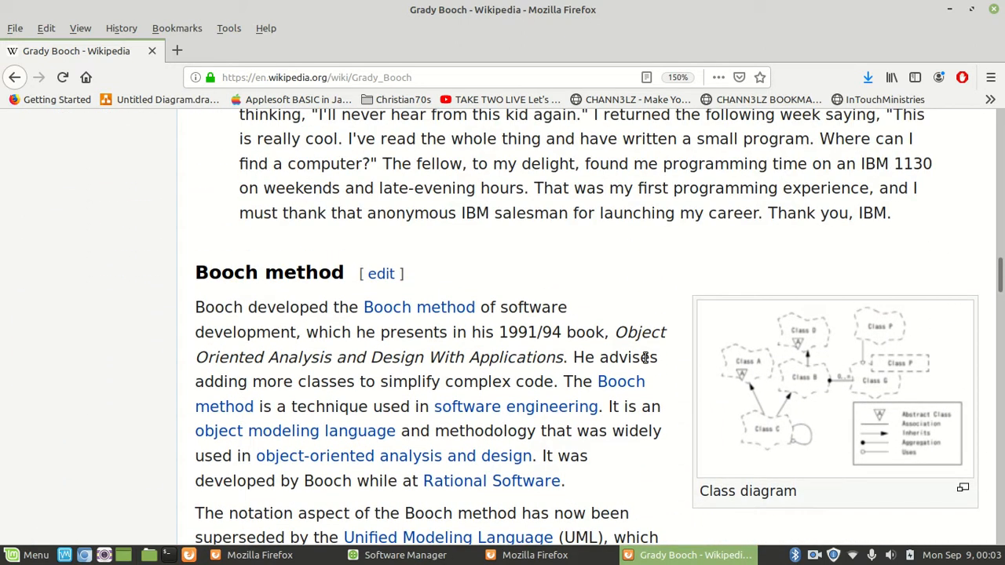
scroll("down", 3)
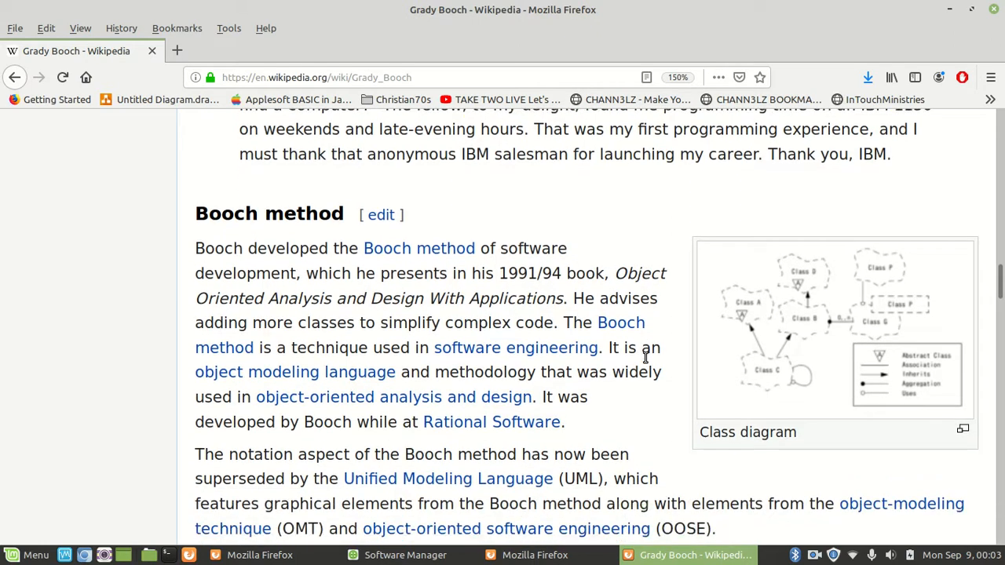
scroll("down", 3)
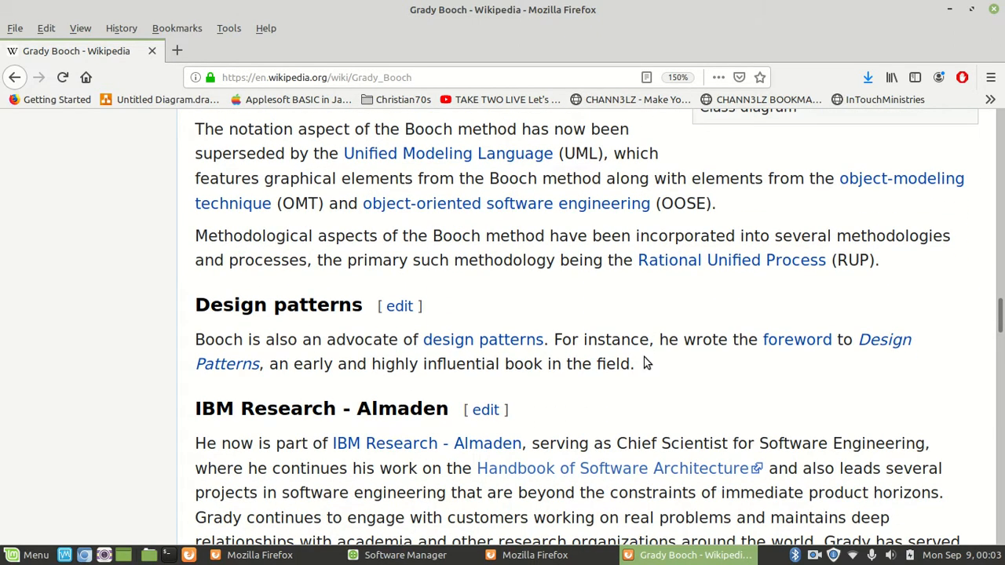
scroll("down", 3)
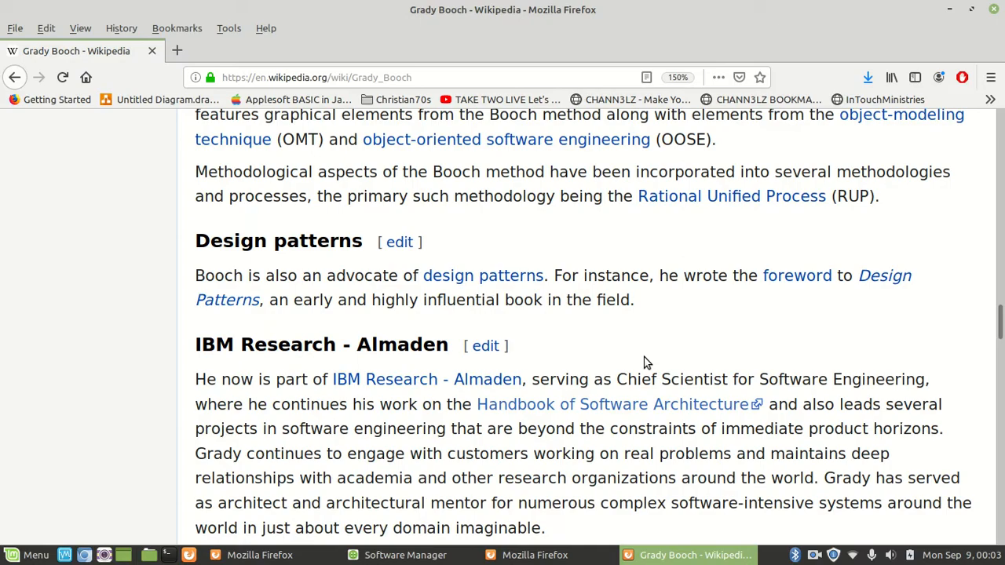
scroll("down", 3)
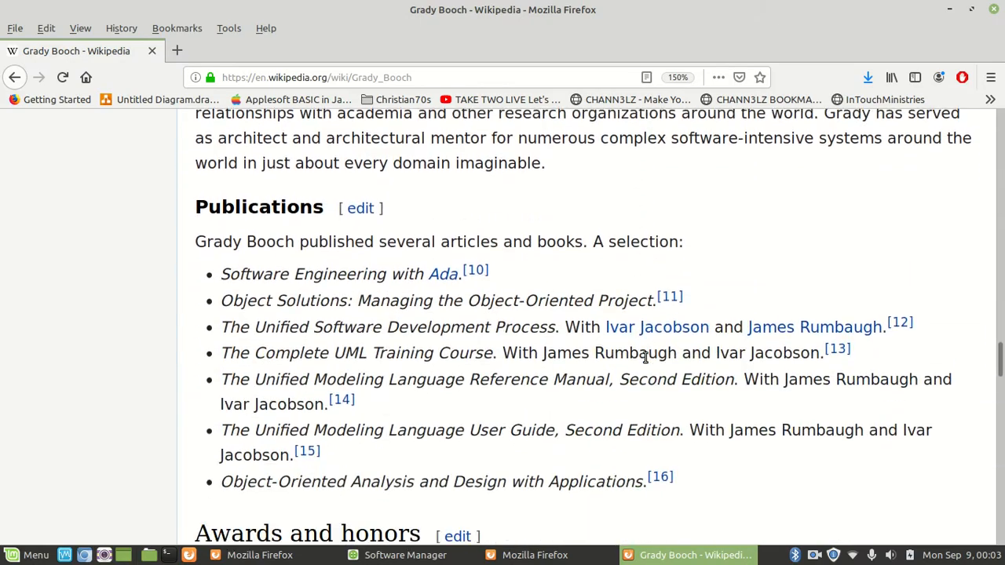
scroll("down", 3)
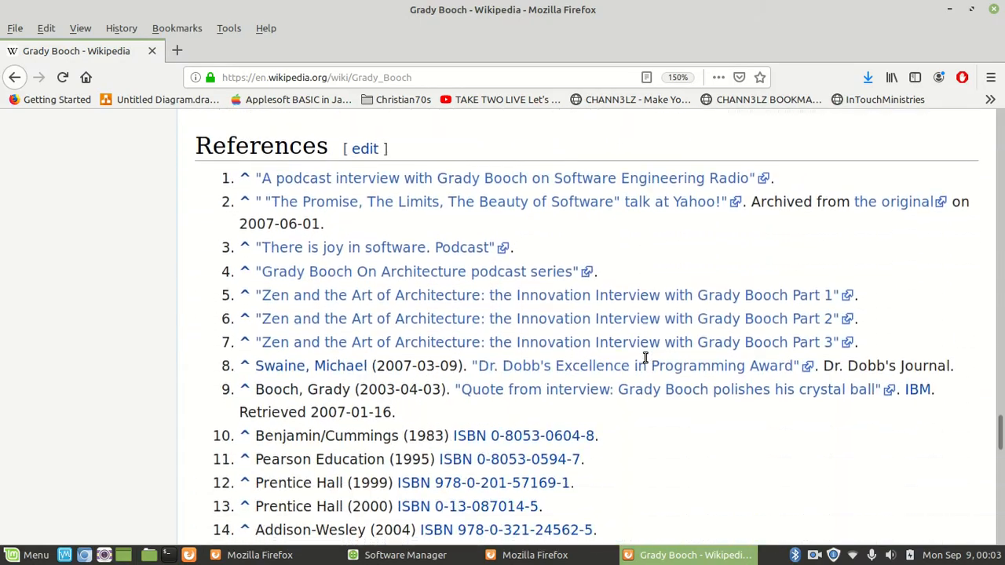
scroll("up", 3)
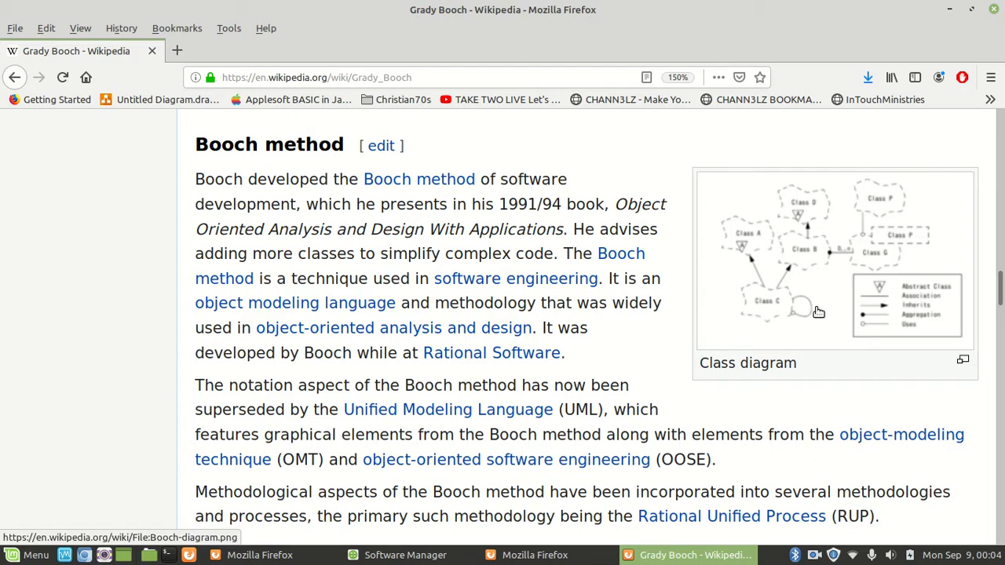
mouse_move(677, 291)
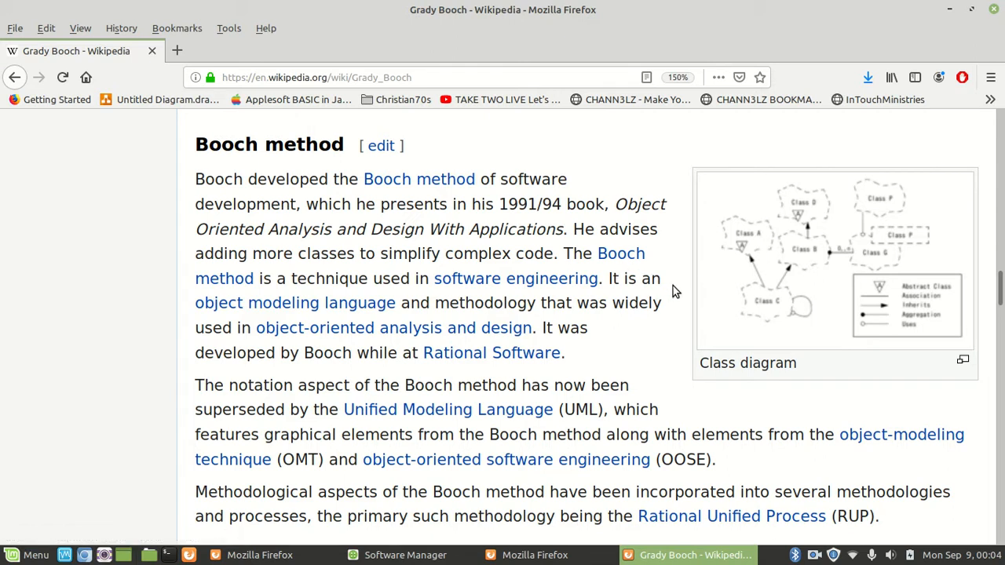
mouse_move(295, 302)
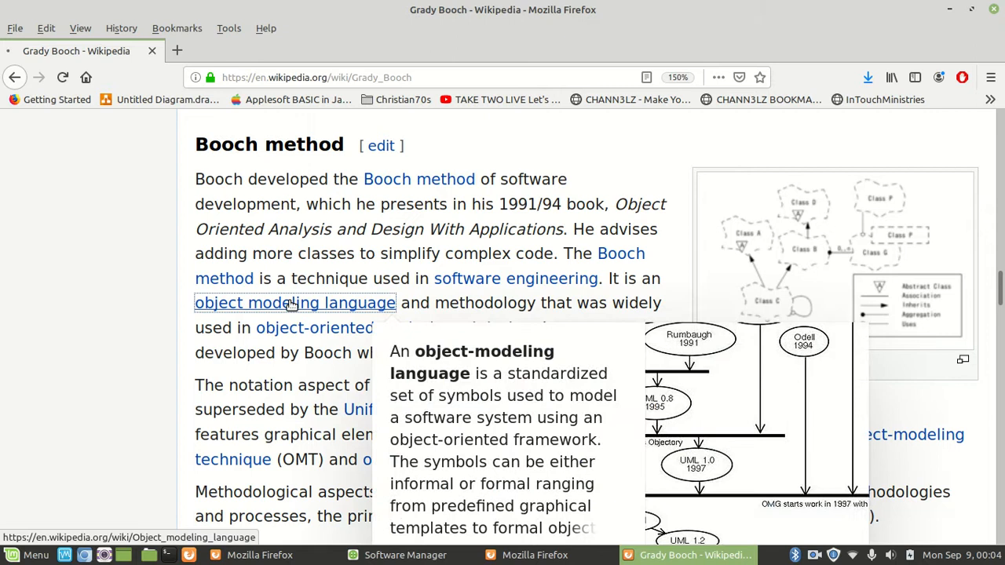
- Visit the Object-modeling language article, then return to the Booch method section
left_click(295, 304)
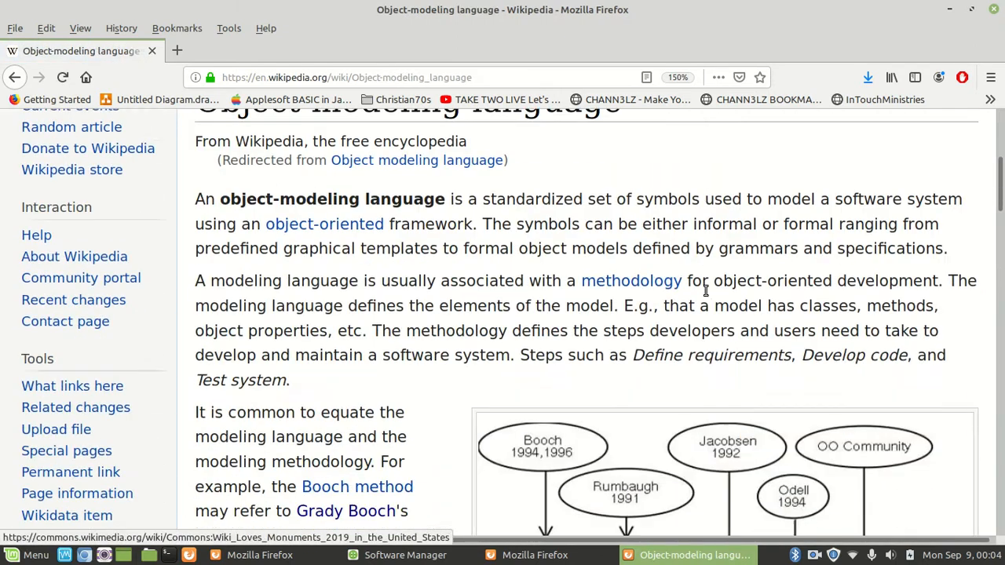
scroll("down", 3)
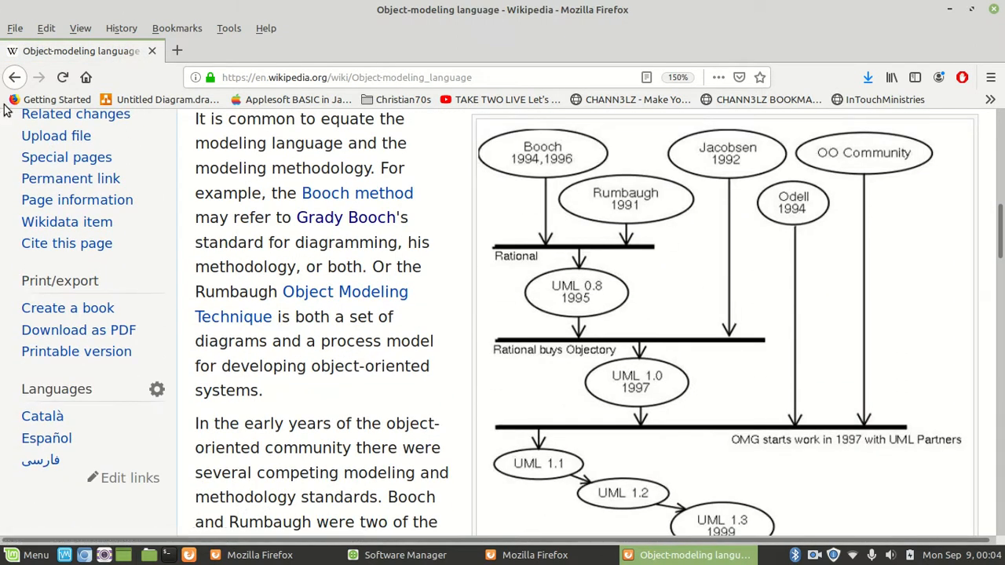
left_click(14, 77)
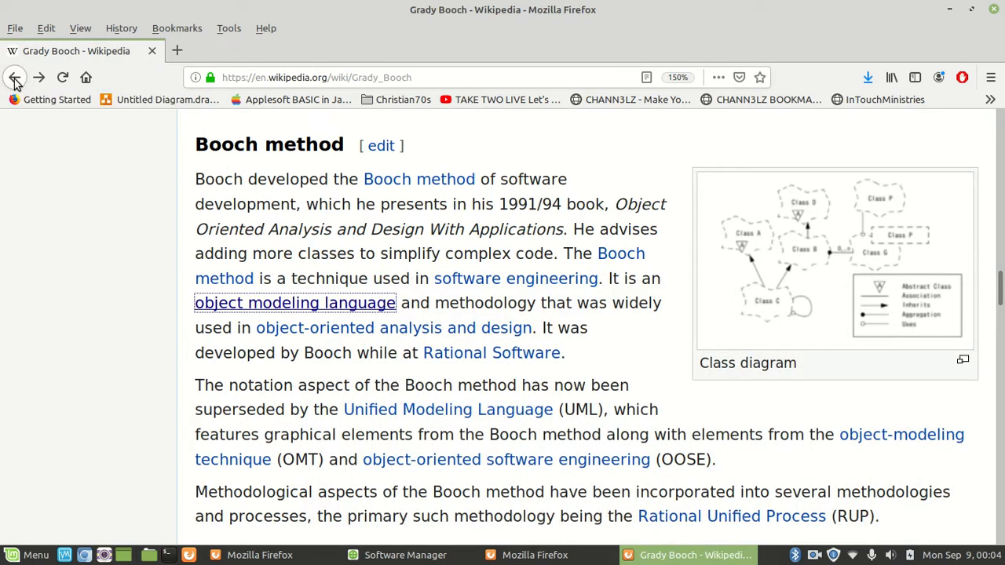
- Return to the Google results and check the Semantic Scholar UML User Guide page
left_click(14, 77)
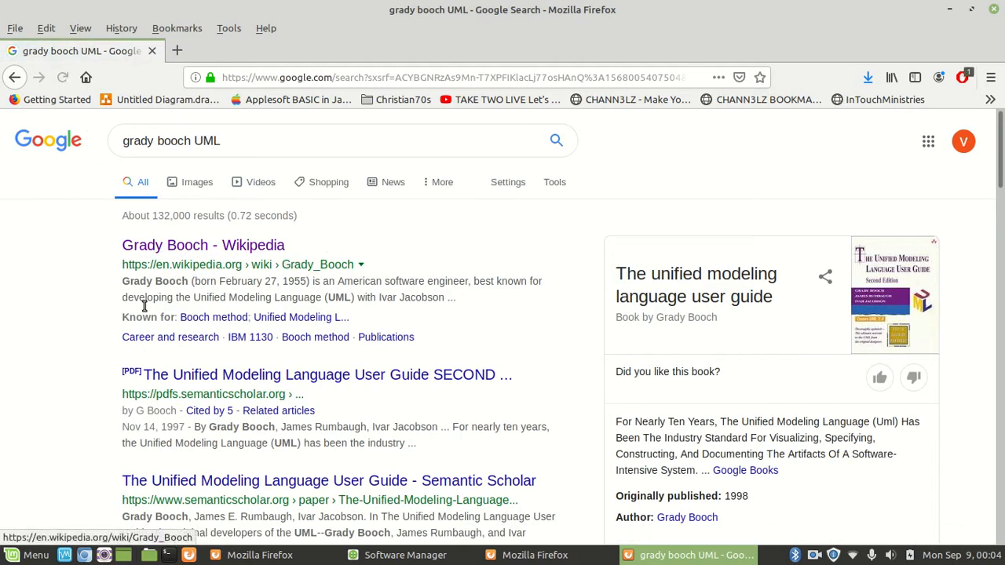
scroll("down", 3)
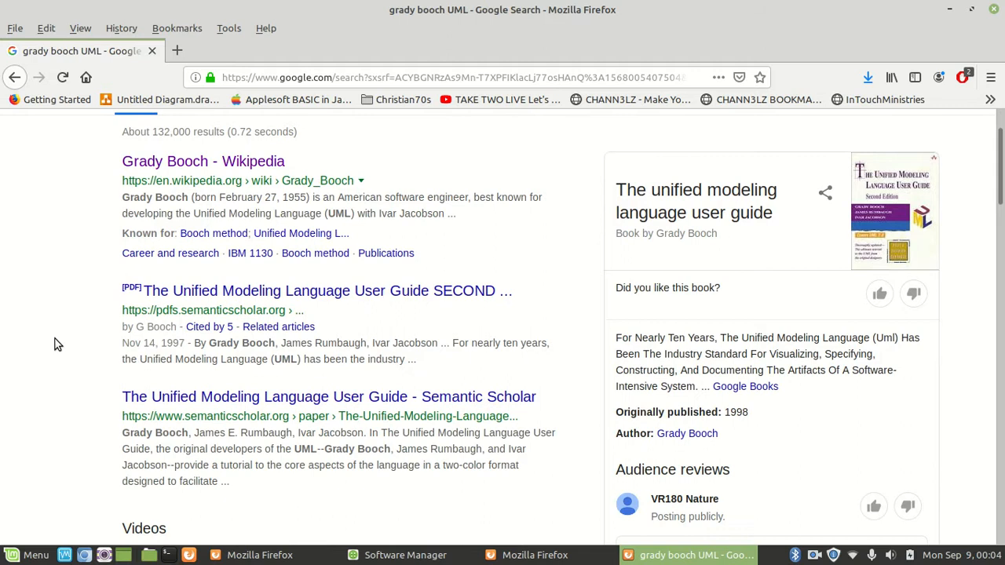
scroll("down", 3)
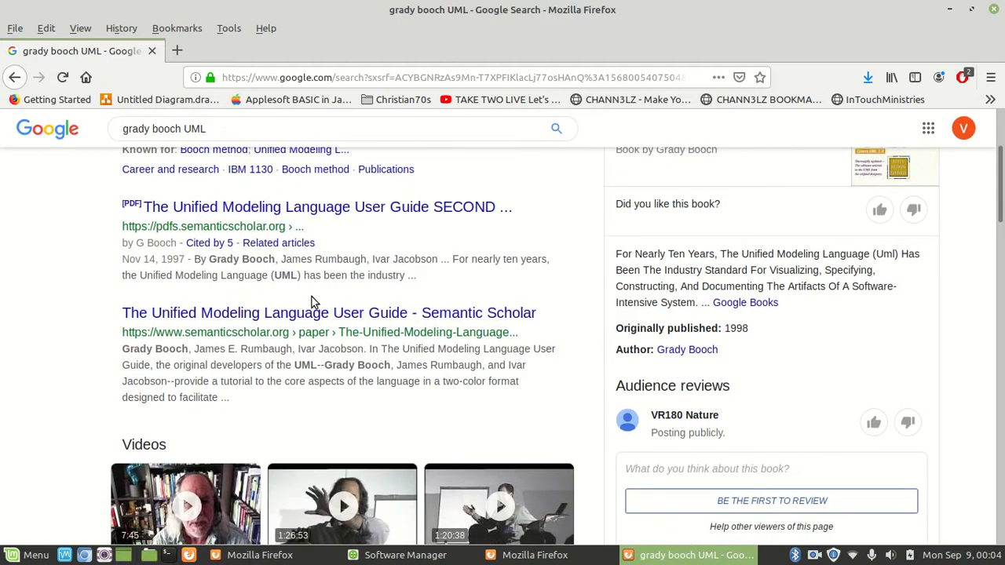
left_click(330, 312)
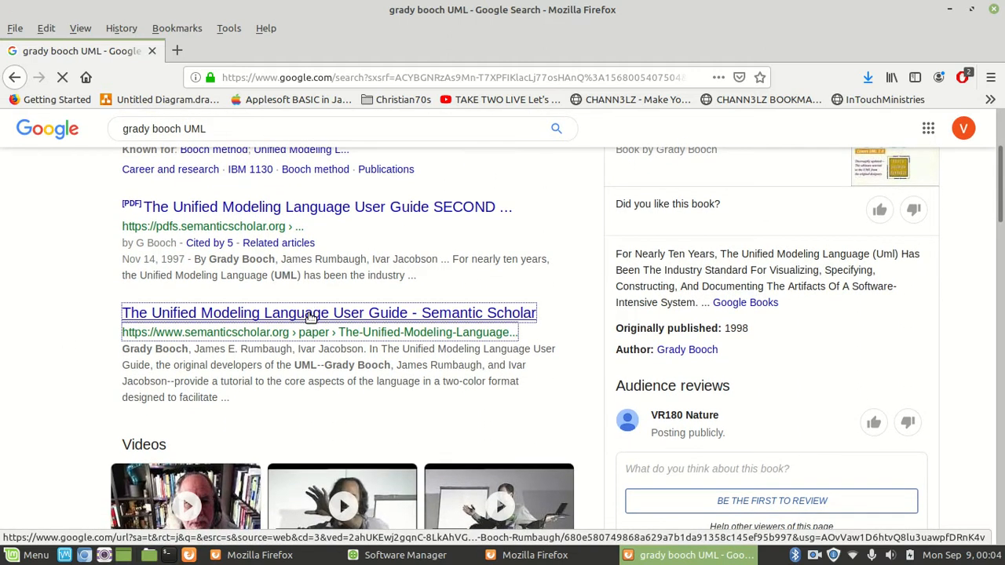
left_click(330, 313)
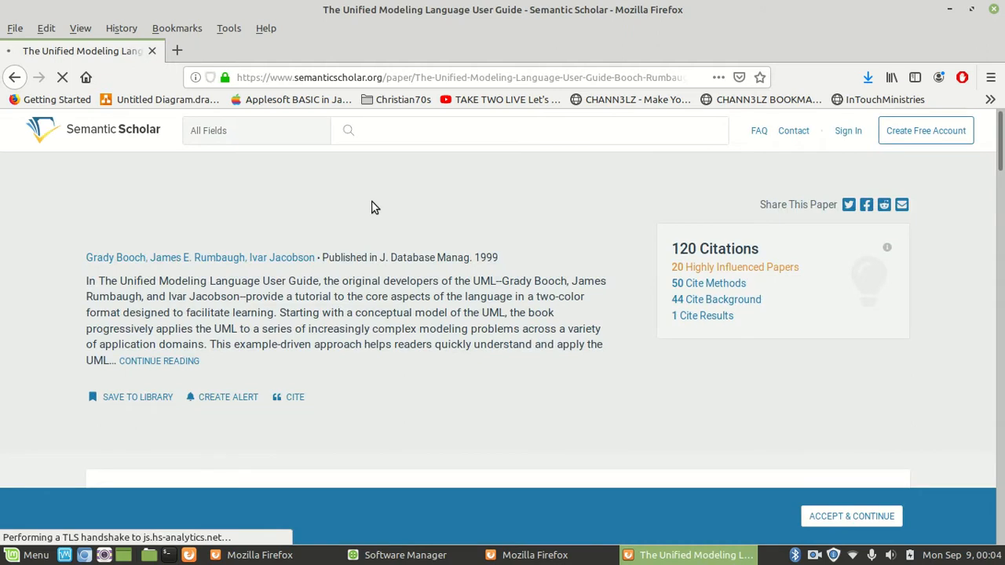
scroll("down", 3)
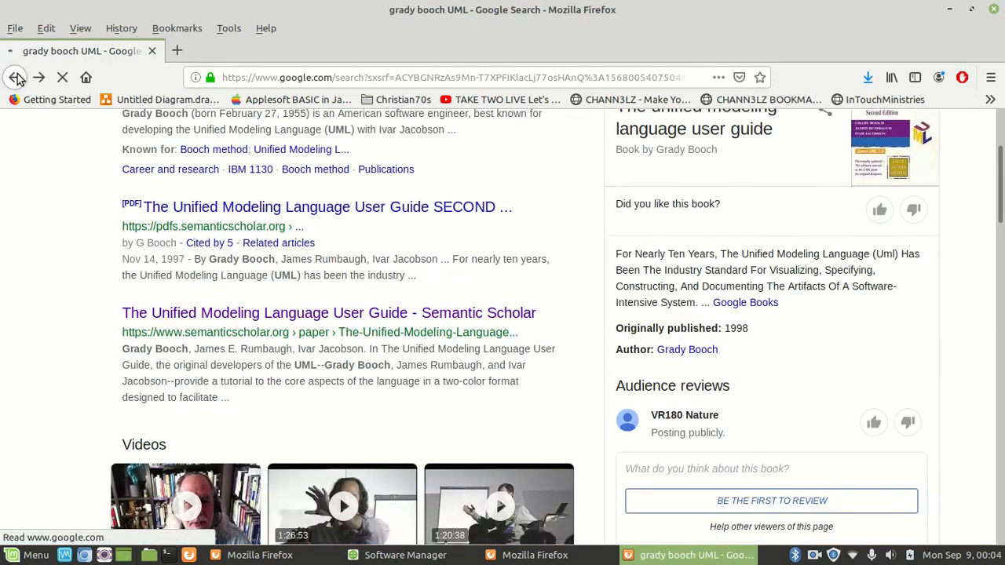
- Go back to Google and replace the query with 'UML' to show its results
left_click(16, 77)
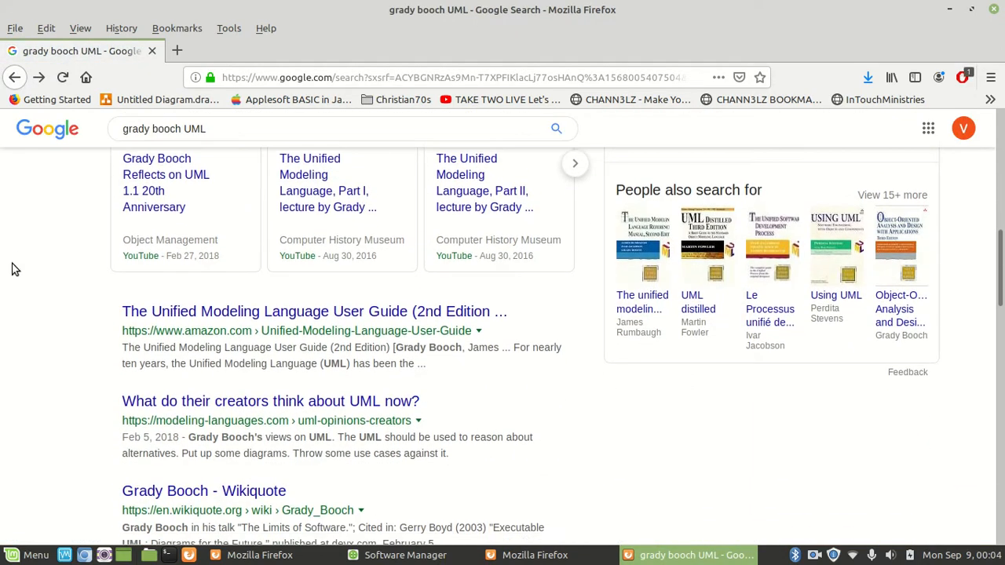
scroll("down", 3)
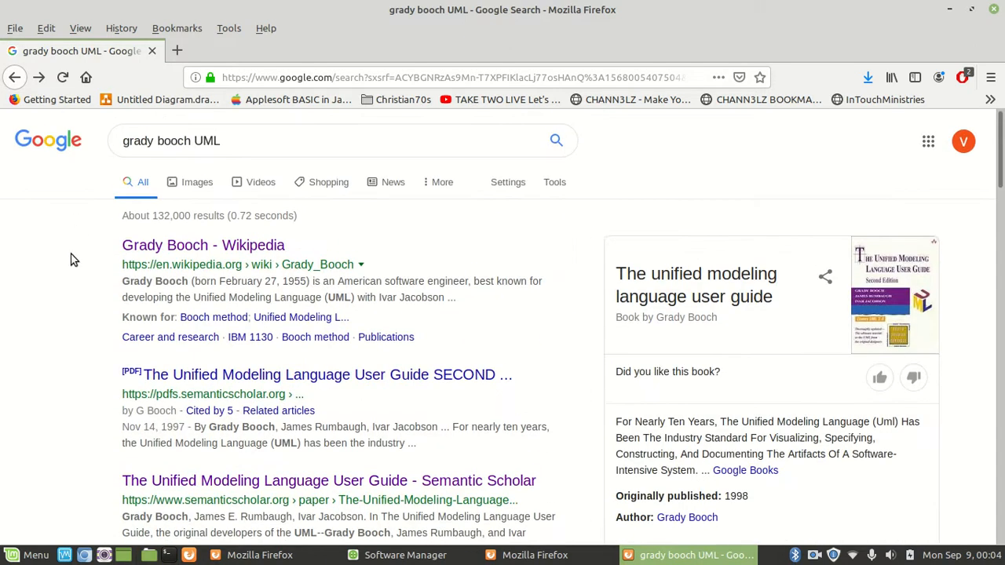
double_click(154, 142)
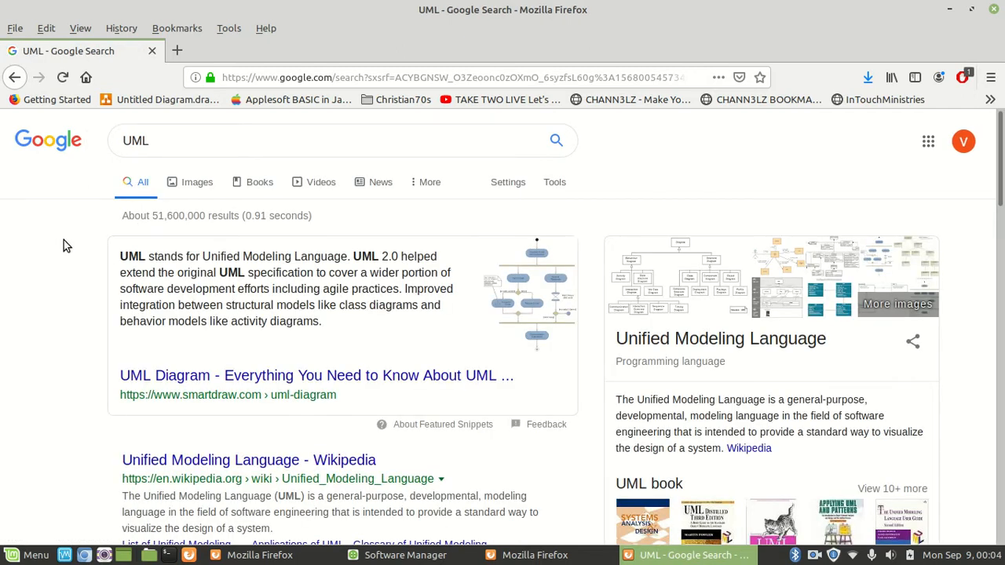
scroll("down", 3)
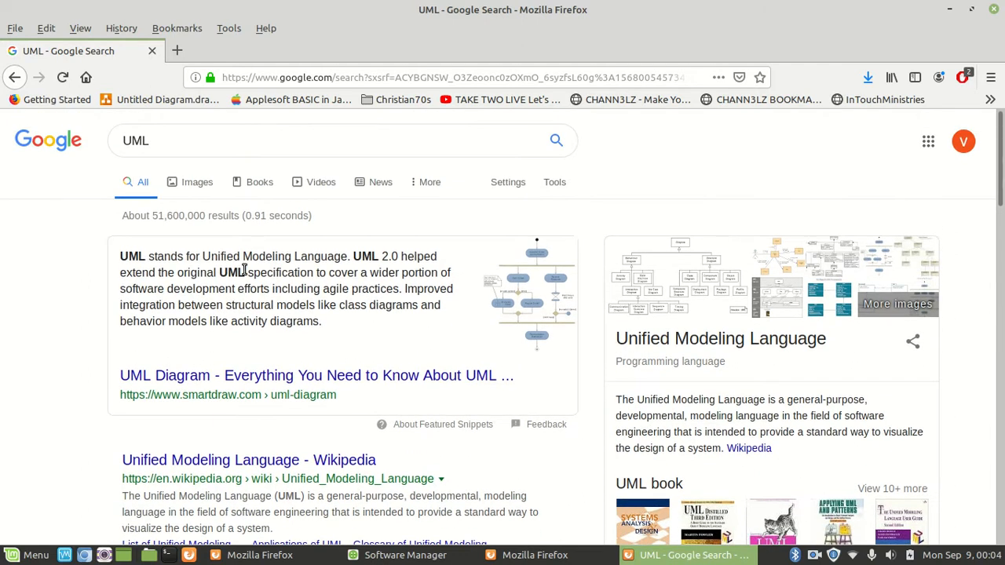
mouse_move(69, 305)
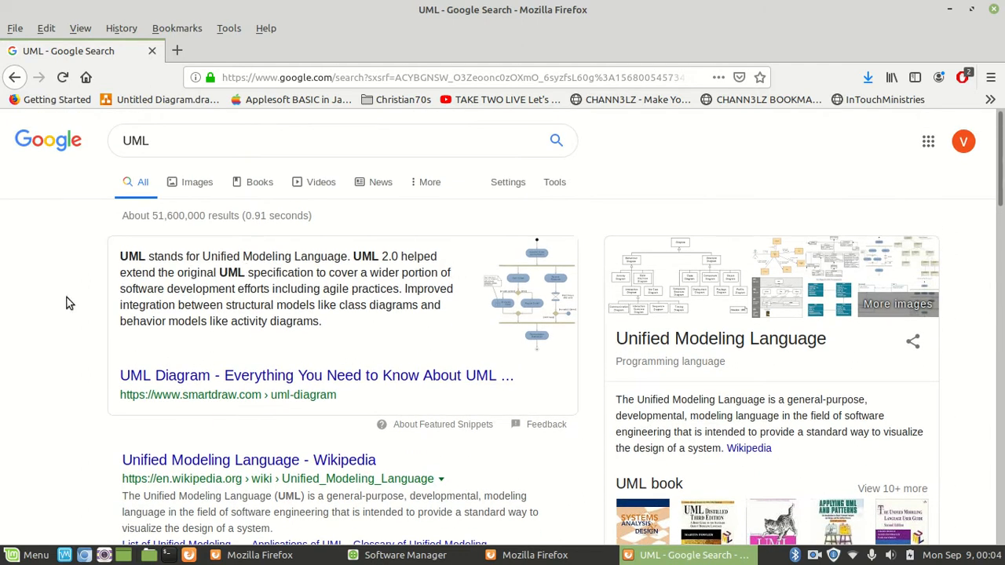
- Open the Unified Modeling Language Wikipedia article from the UML results
scroll("down", 3)
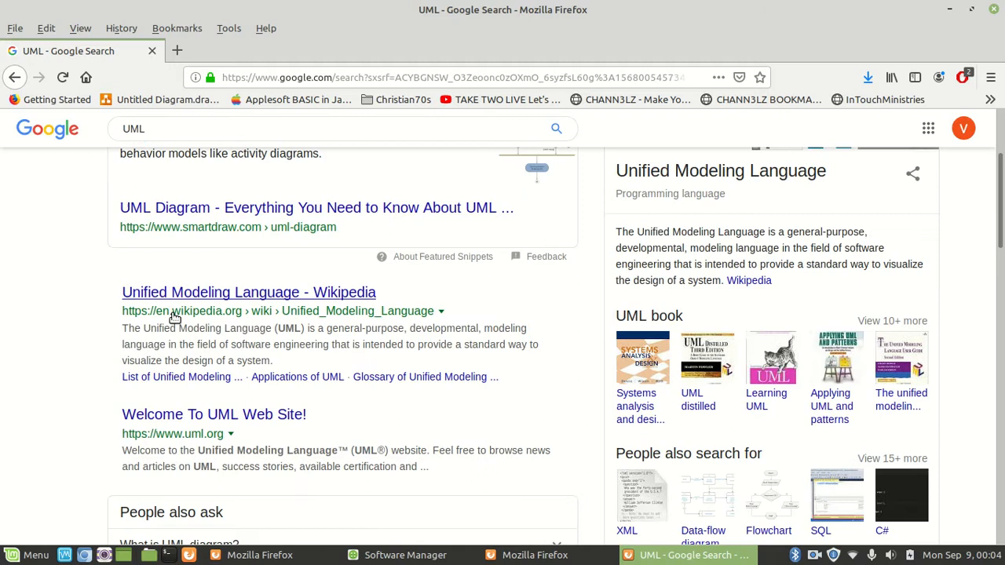
left_click(248, 292)
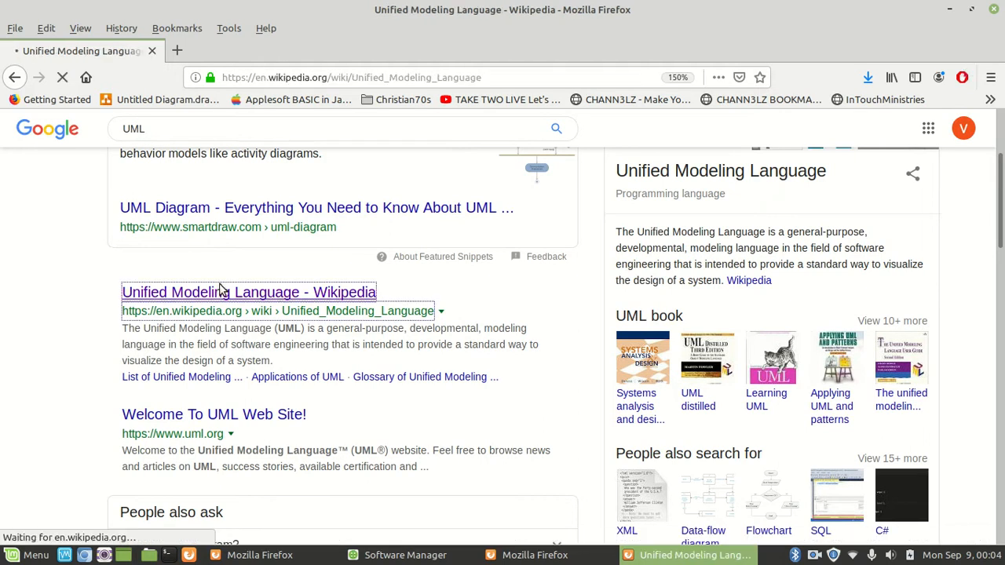
- Scroll the UML article to its Diagrams section listing structural and behavioral diagram types
left_click(248, 291)
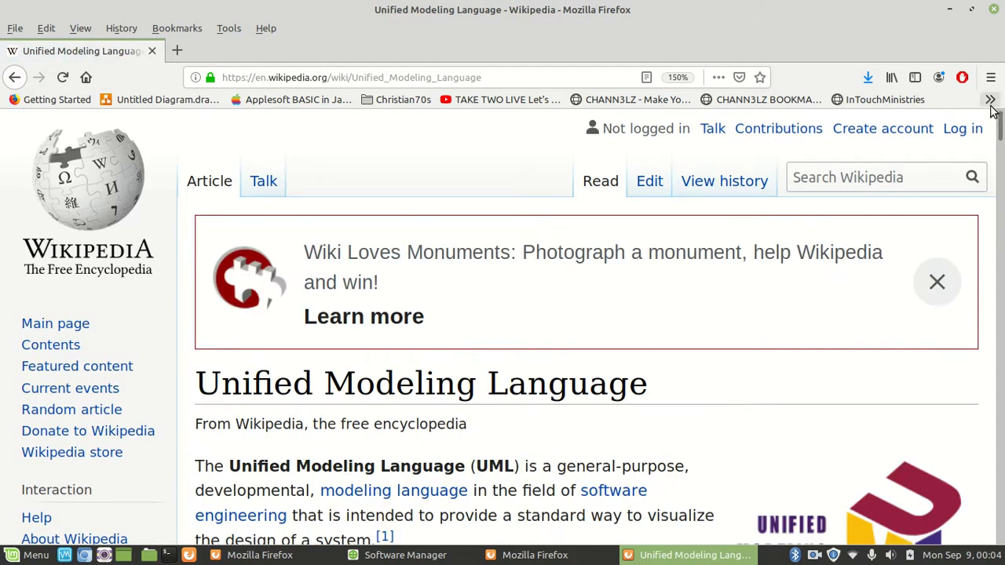
scroll("down", 3)
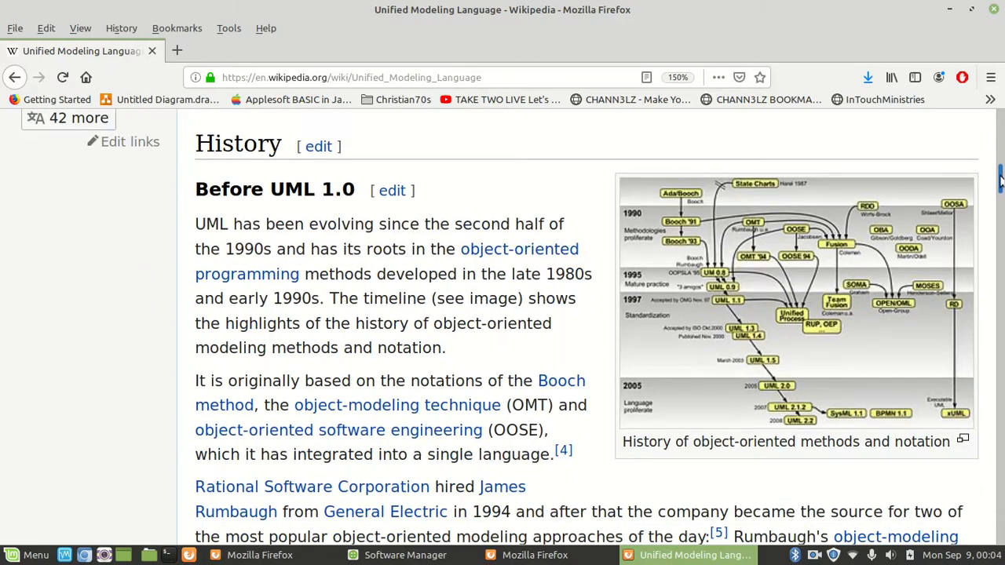
scroll("down", 3)
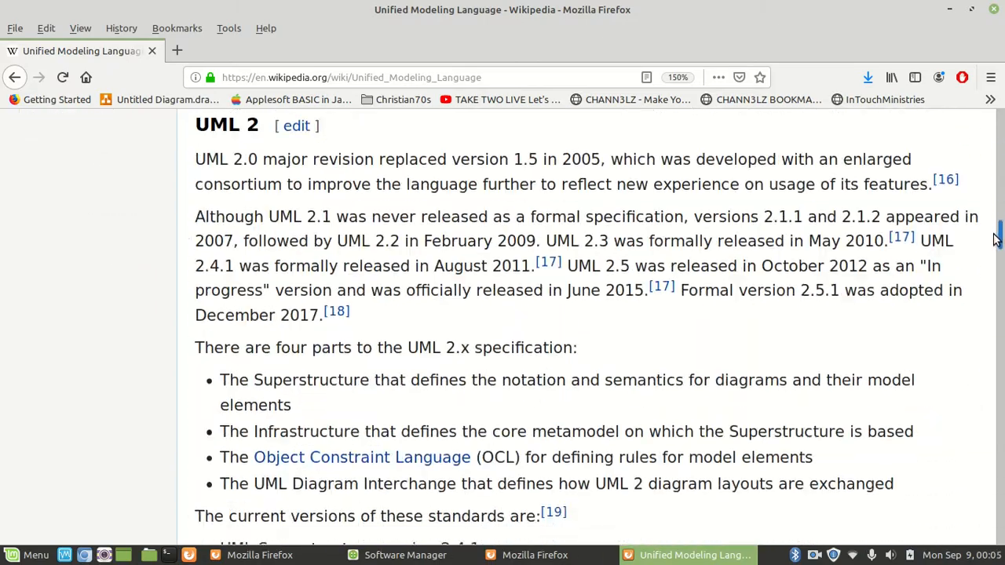
scroll("down", 3)
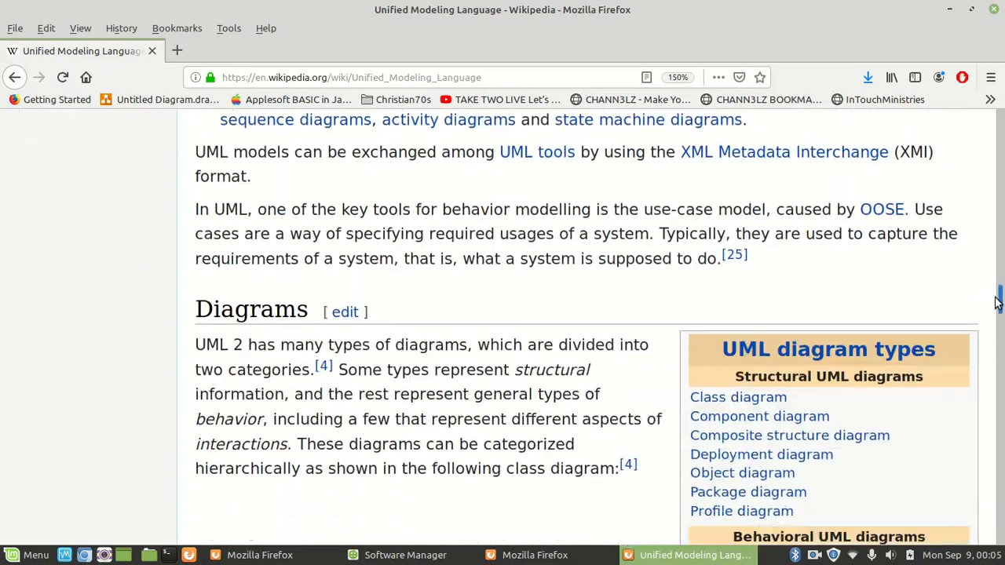
scroll("down", 3)
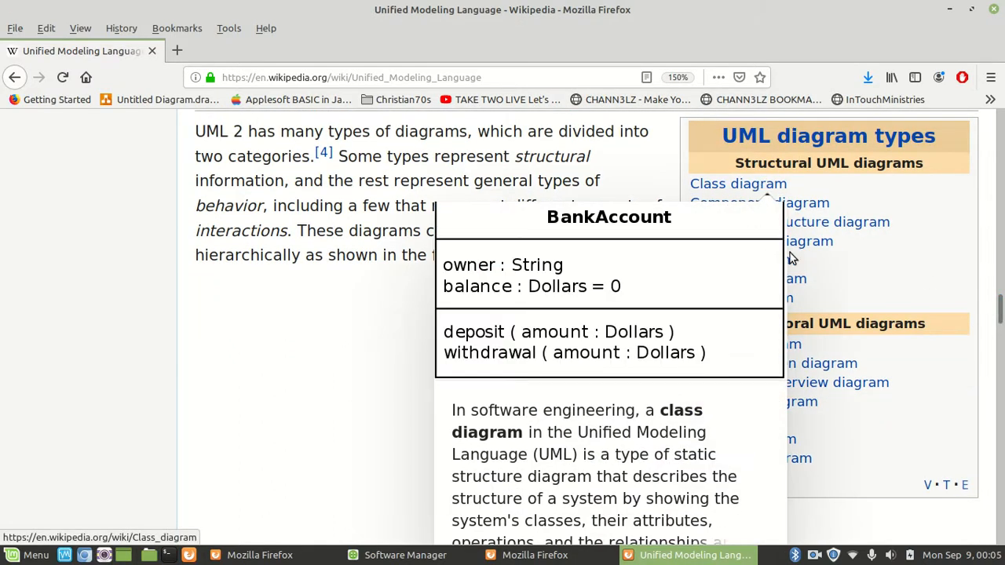
left_click(758, 202)
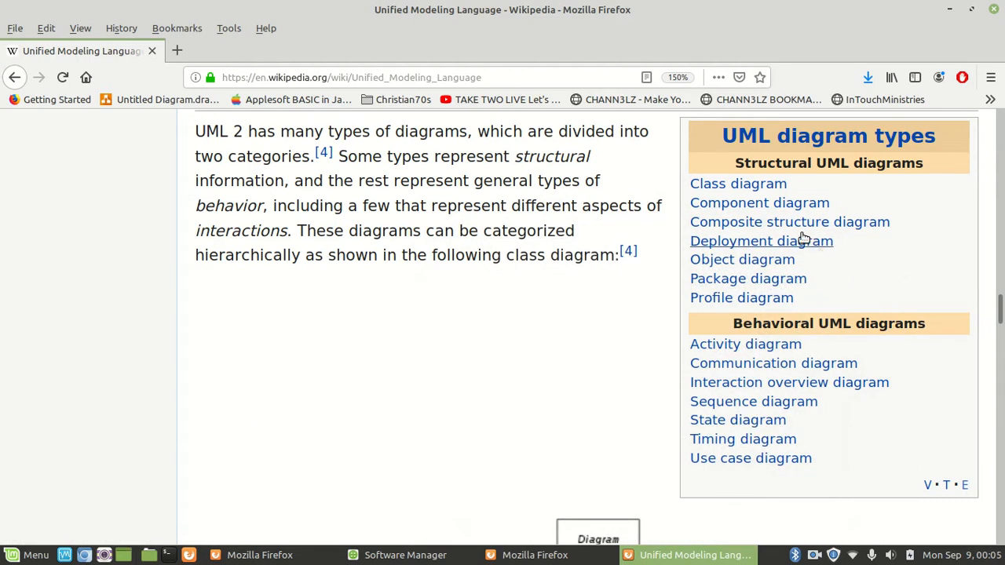
mouse_move(817, 265)
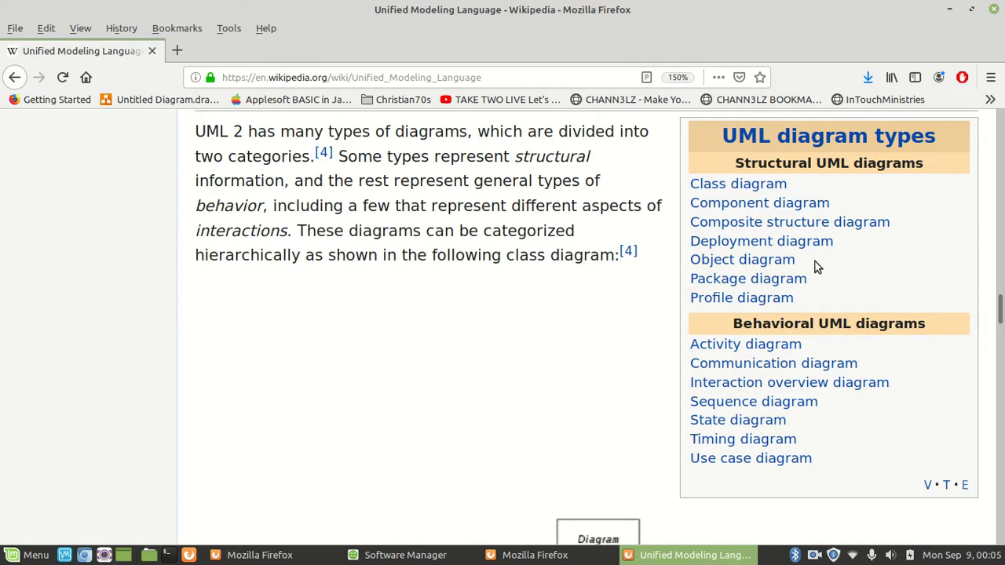
mouse_move(856, 282)
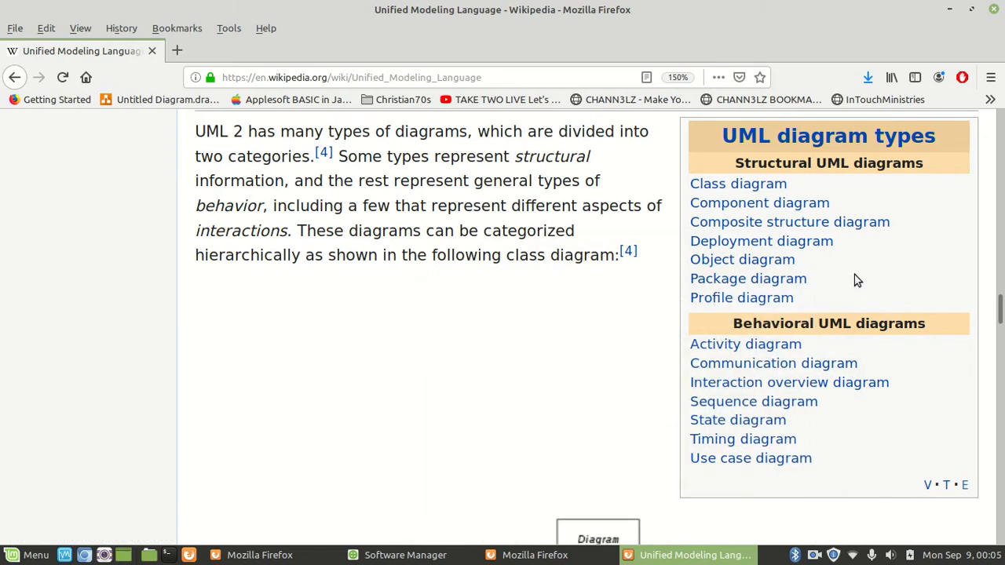
mouse_move(886, 321)
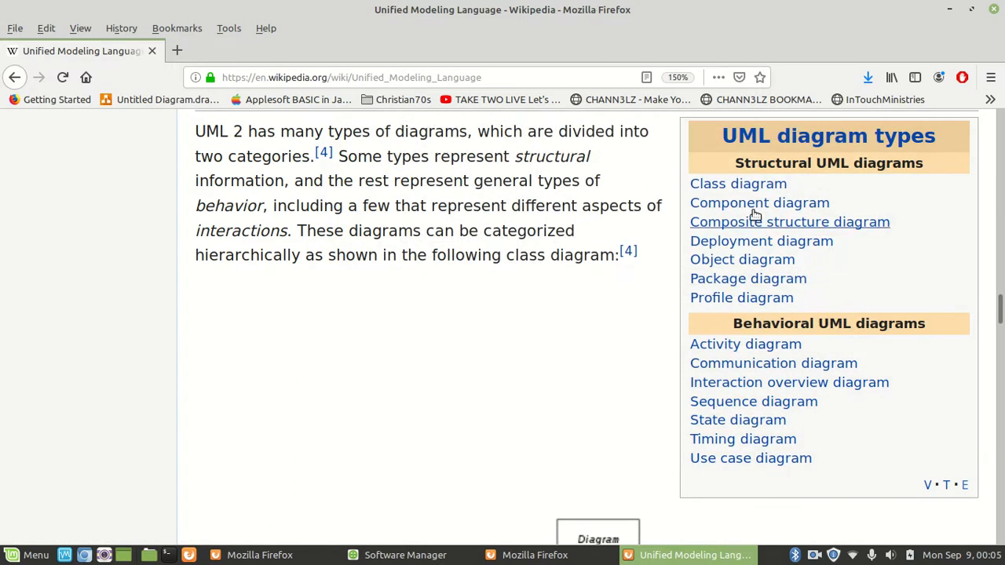
mouse_move(667, 410)
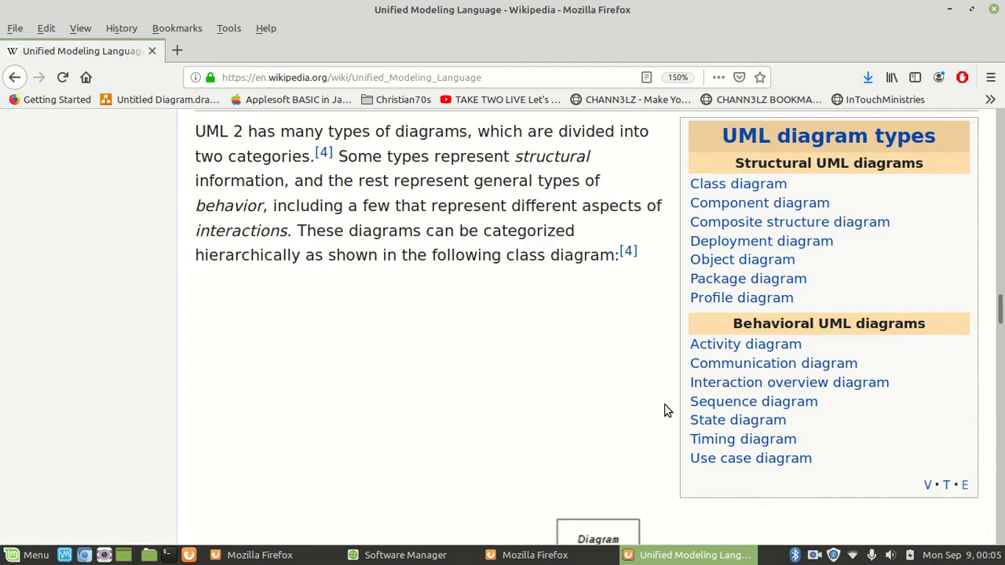
mouse_move(754, 402)
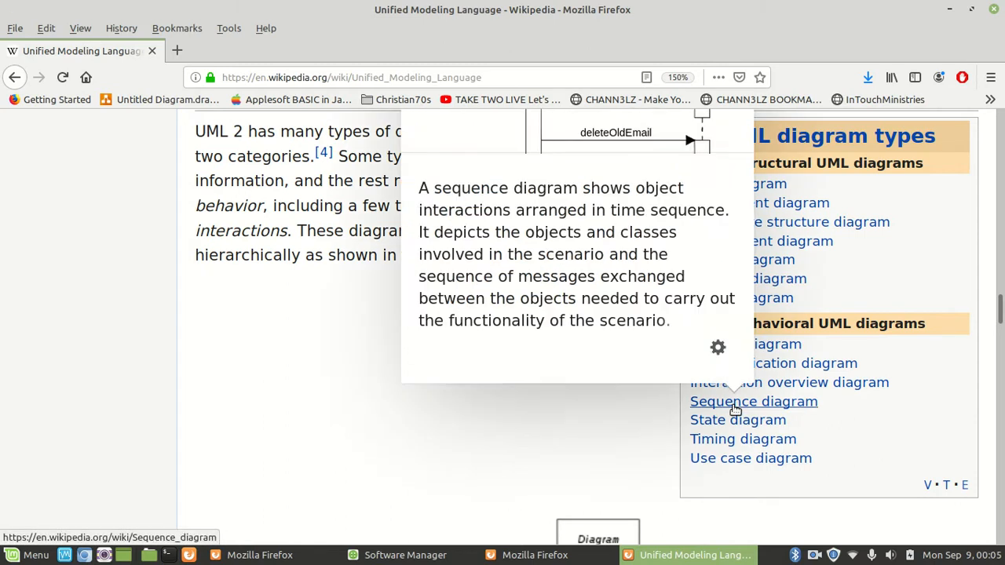
mouse_move(682, 430)
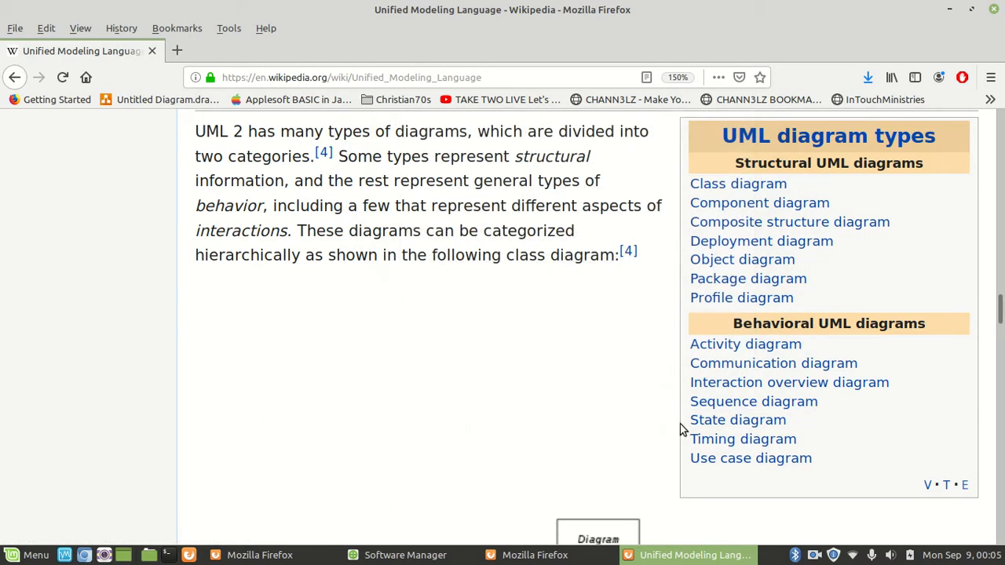
mouse_move(738, 419)
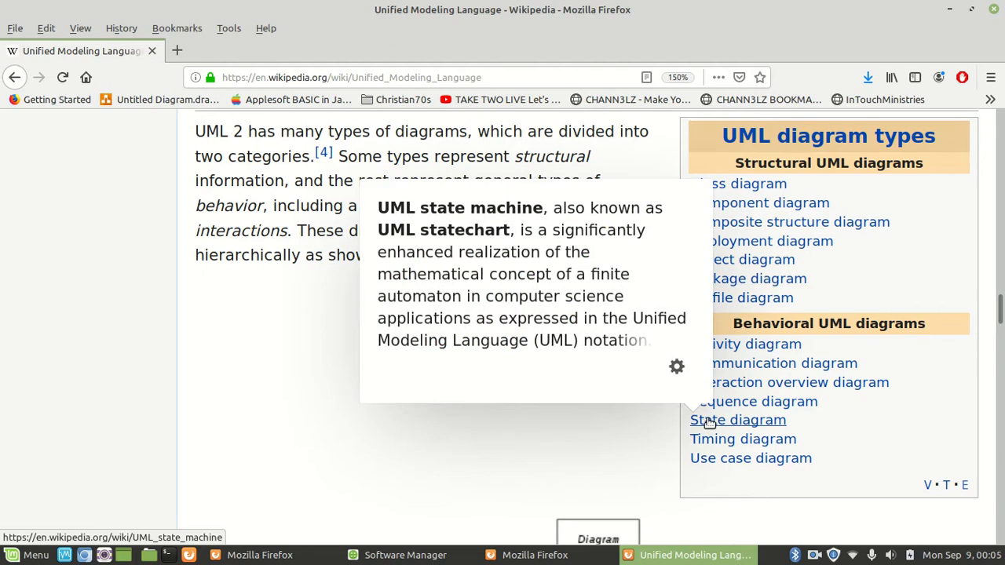
- Read past the diagram hierarchy chart to the Structure and Behavior diagrams subsections
scroll("down", 3)
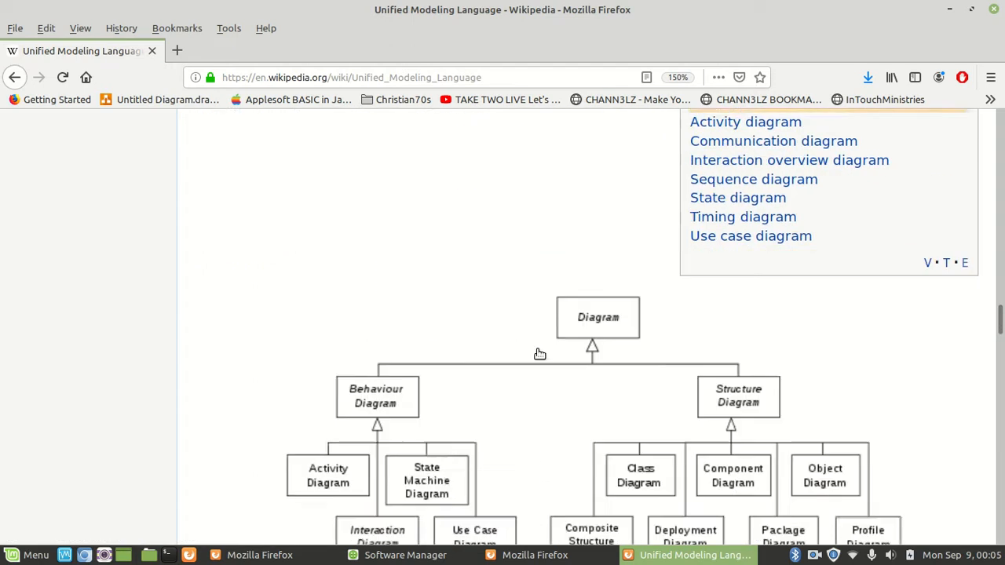
scroll("down", 3)
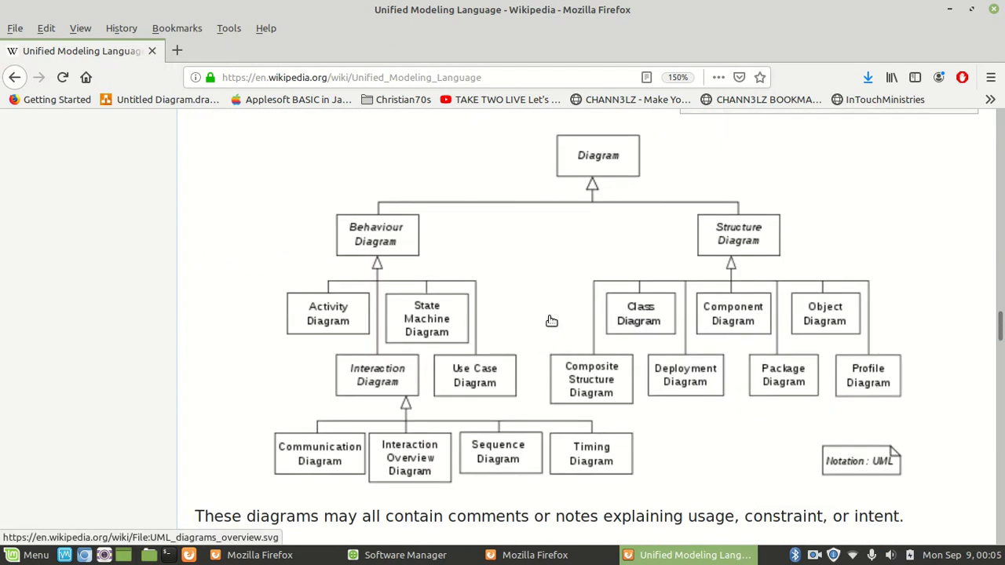
mouse_move(929, 213)
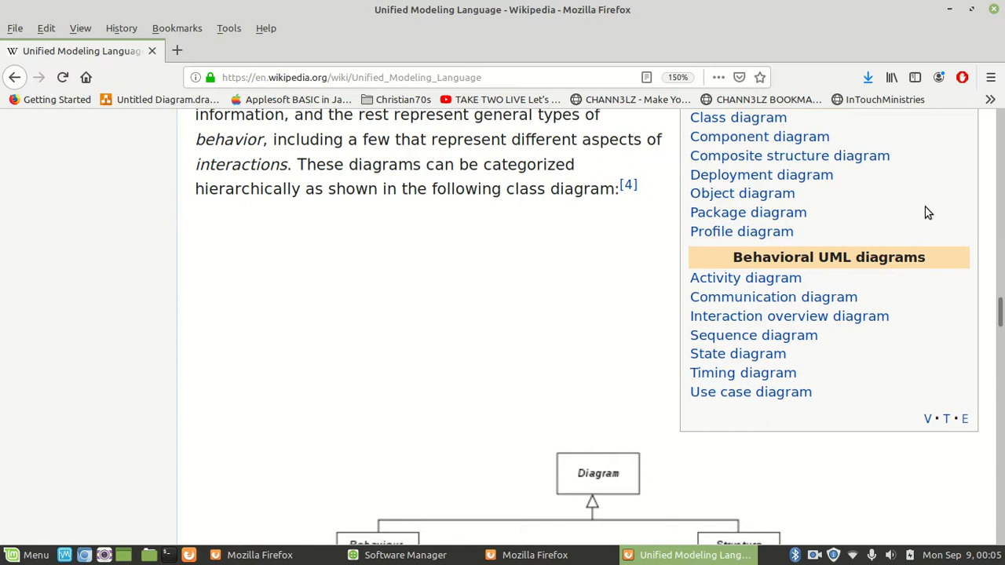
scroll("down", 3)
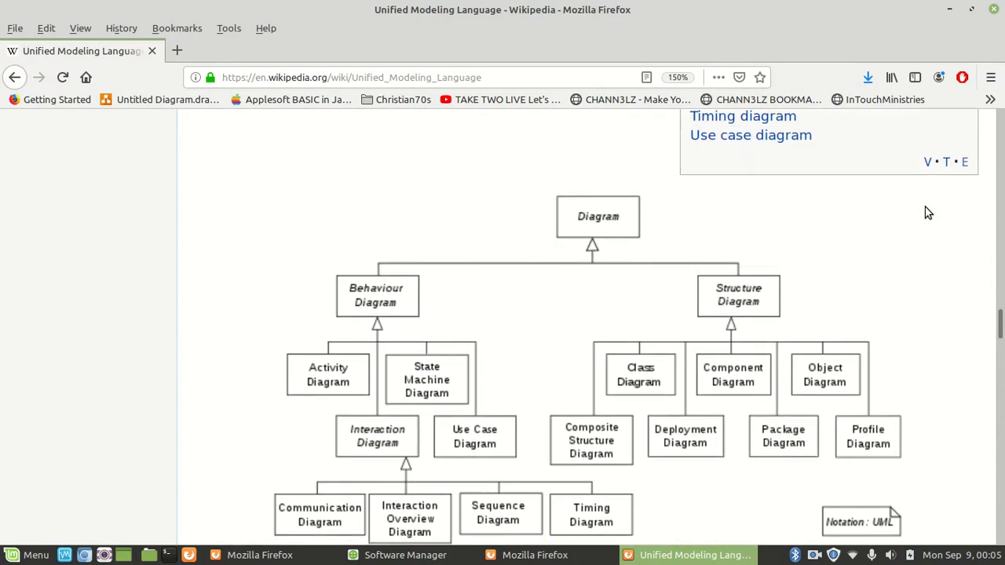
scroll("down", 3)
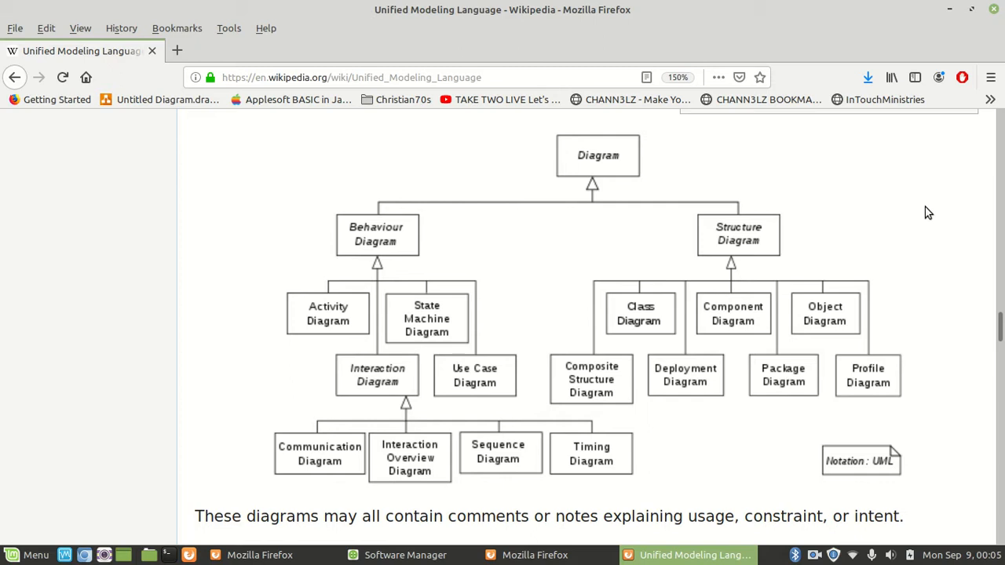
scroll("down", 3)
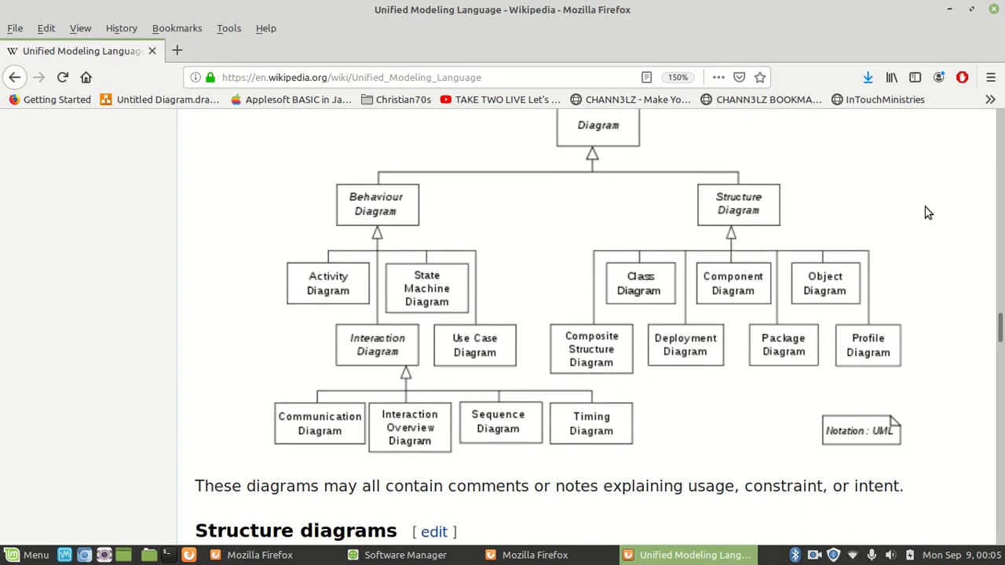
scroll("down", 3)
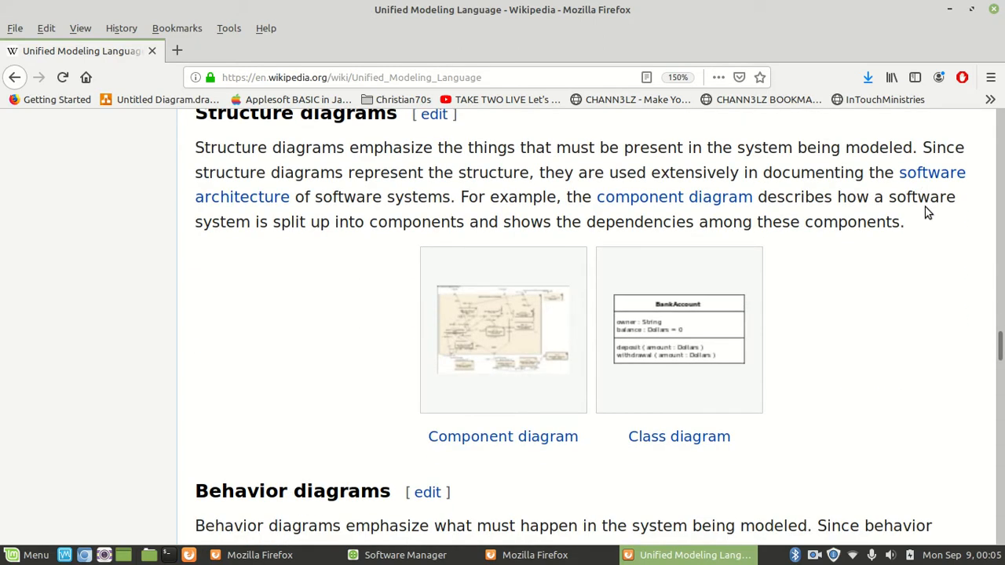
scroll("down", 3)
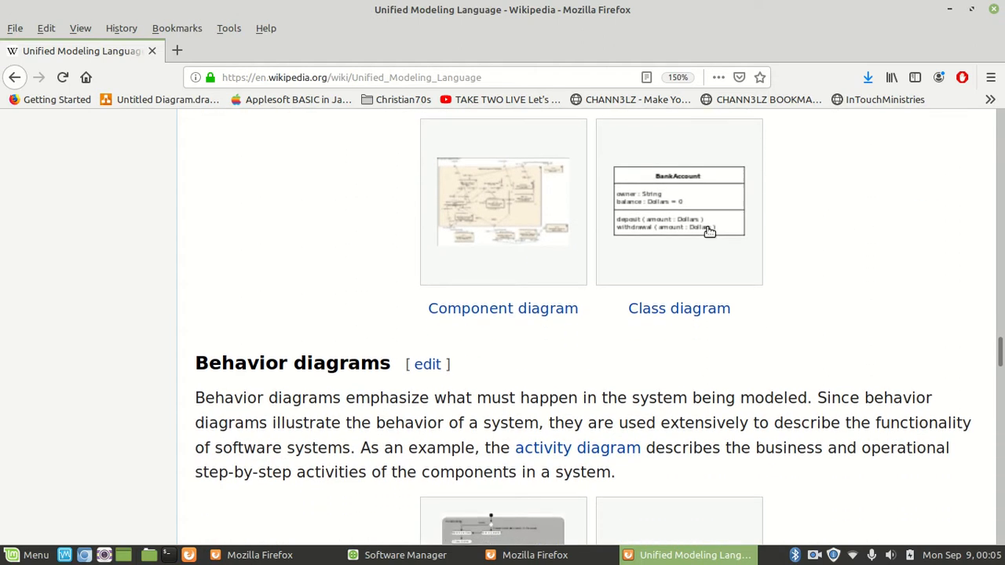
left_click(503, 201)
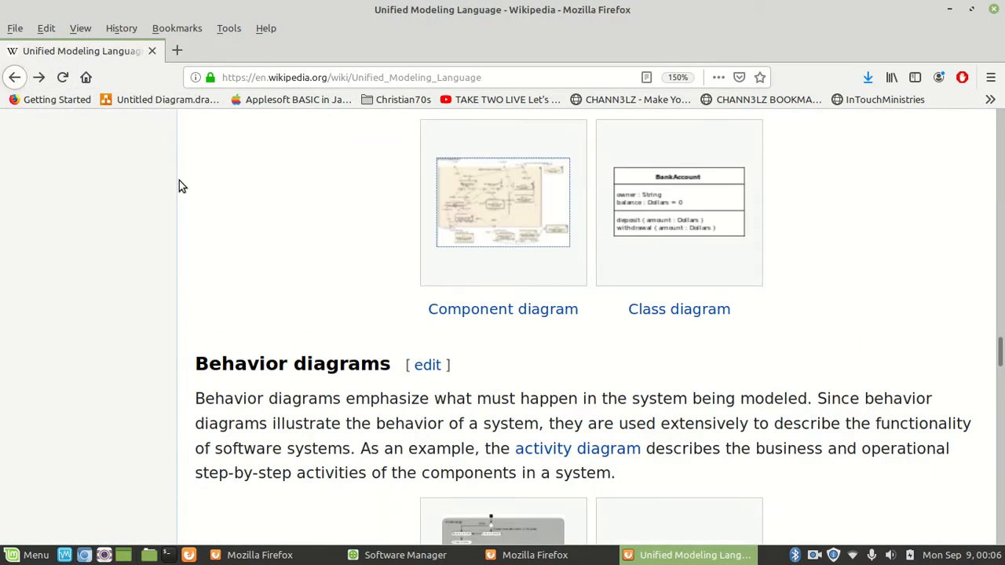
left_click(678, 201)
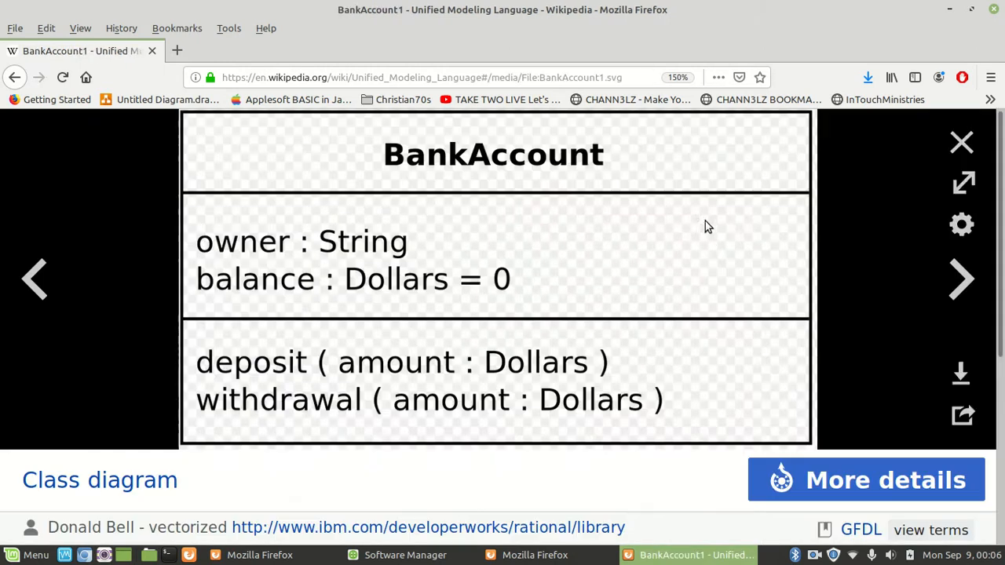
mouse_move(235, 17)
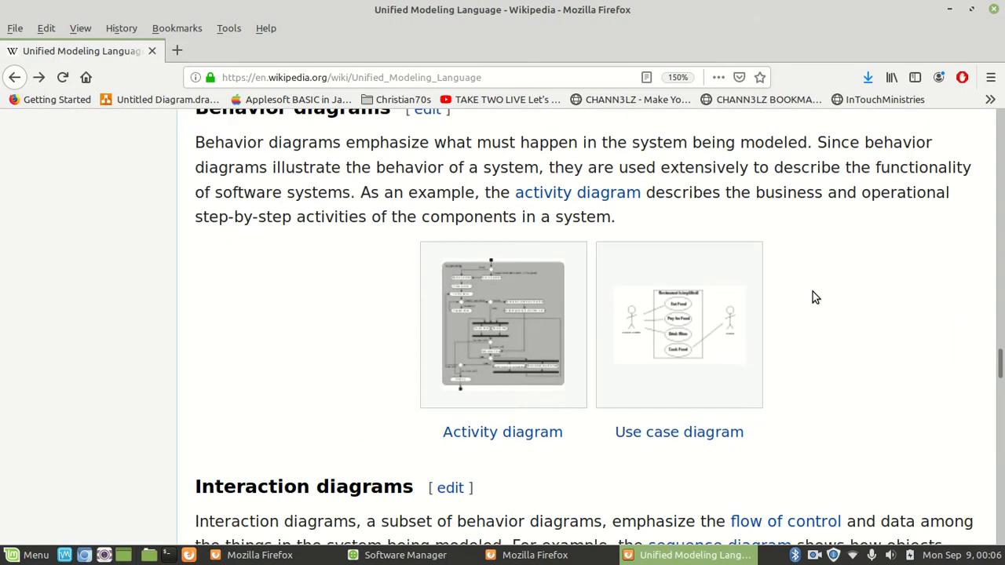
mouse_move(814, 294)
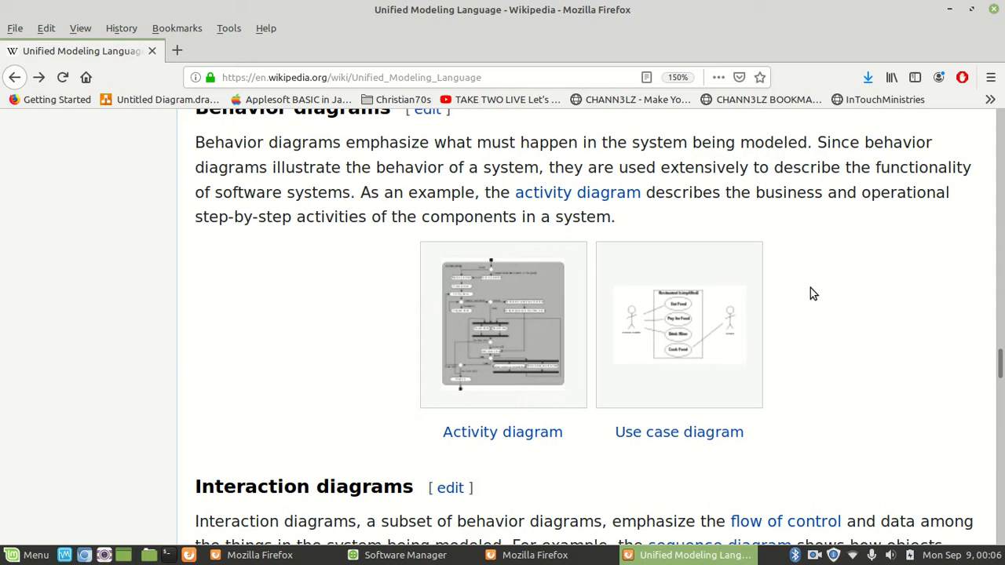
left_click(678, 324)
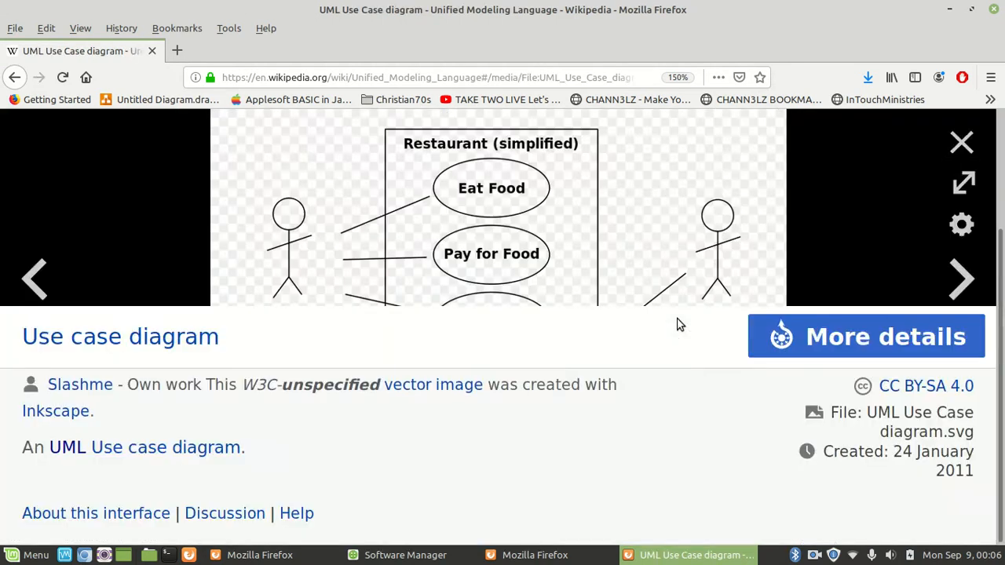
scroll("down", 3)
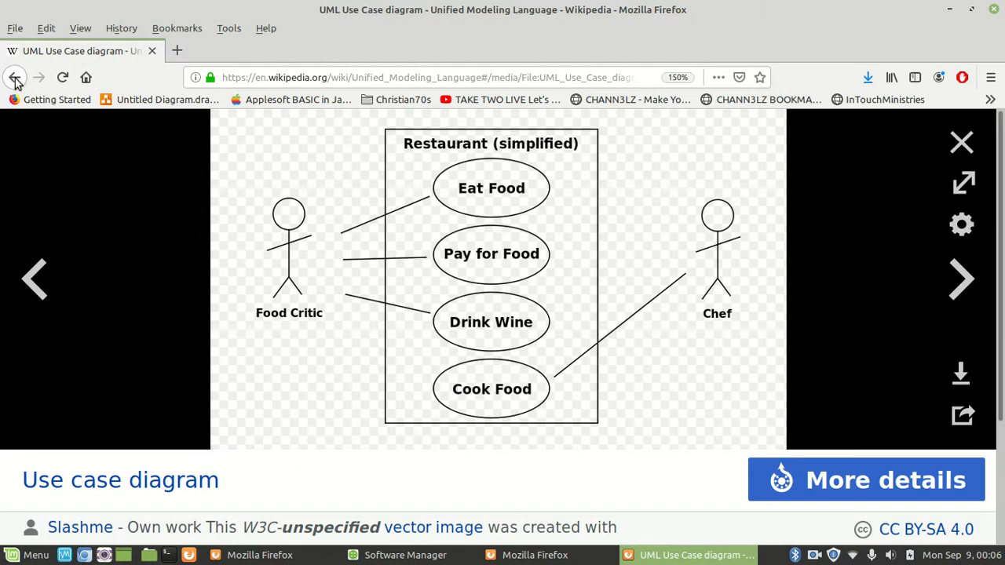
mouse_move(14, 77)
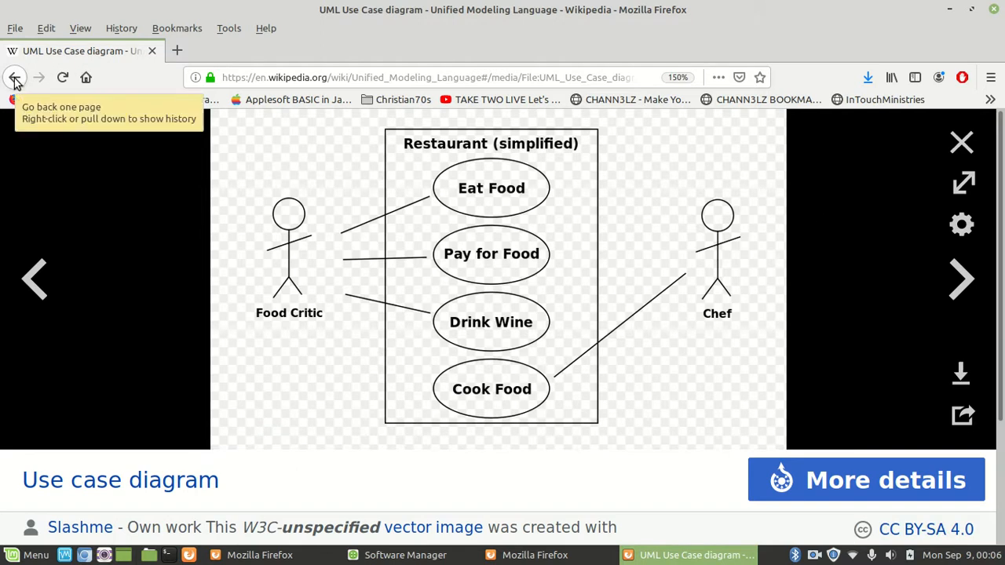
left_click(15, 77)
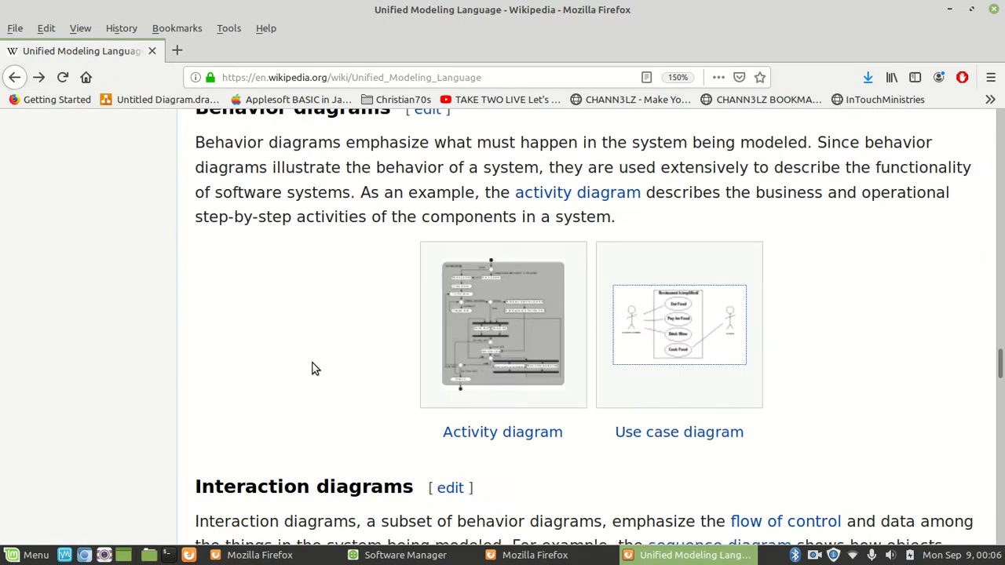
- Scroll to Interaction diagrams and enlarge the Sequence diagram example in the media viewer
scroll("down", 3)
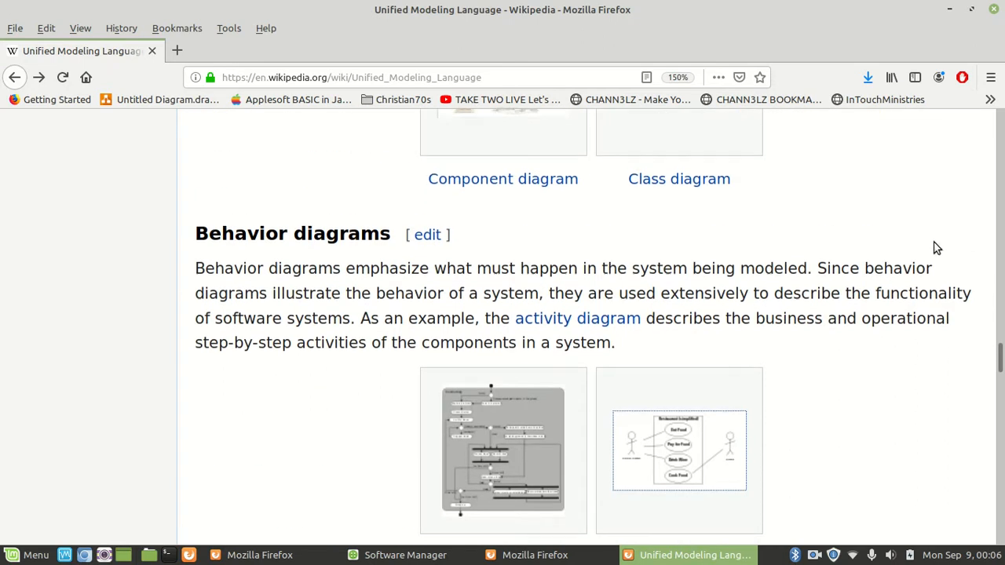
scroll("down", 3)
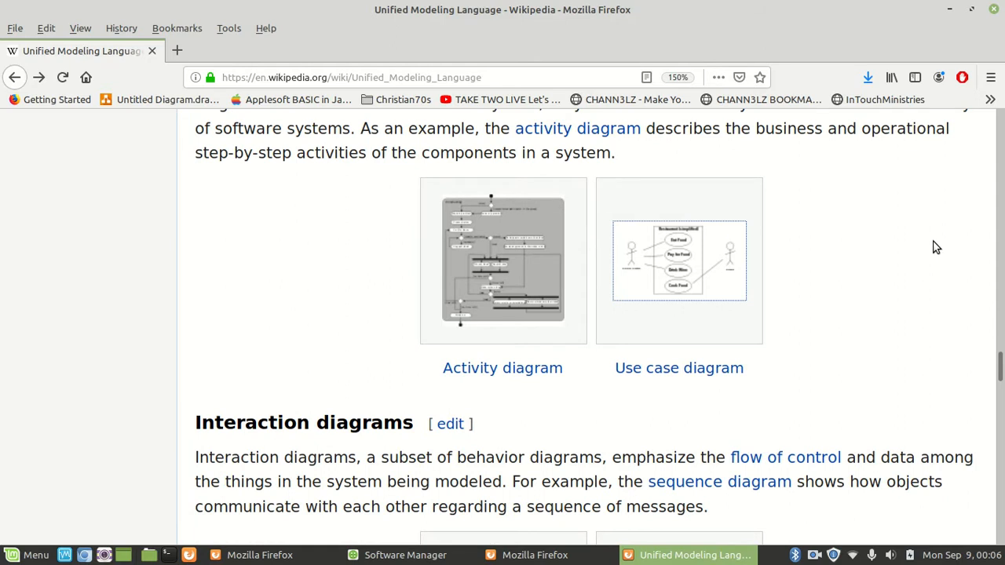
scroll("down", 3)
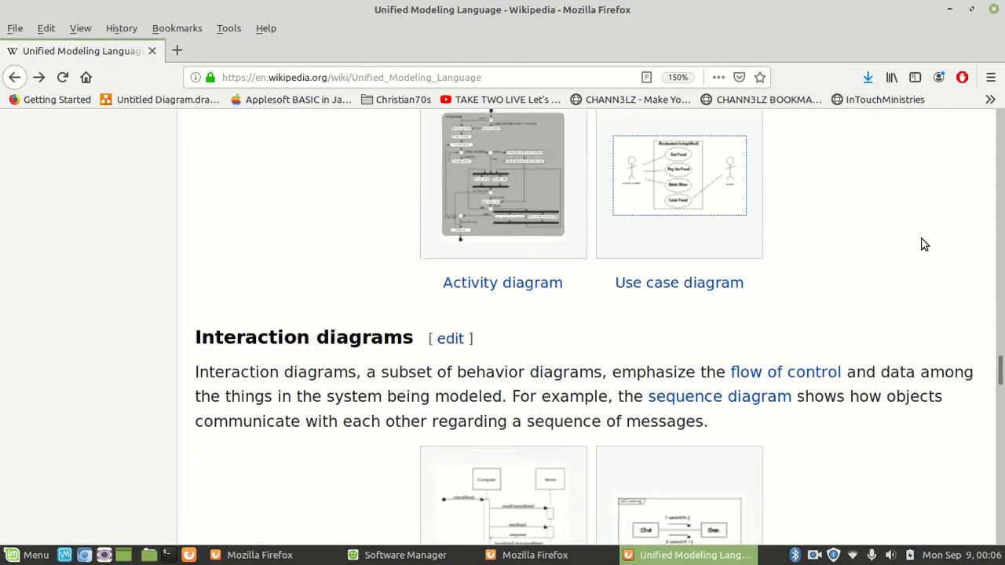
scroll("down", 3)
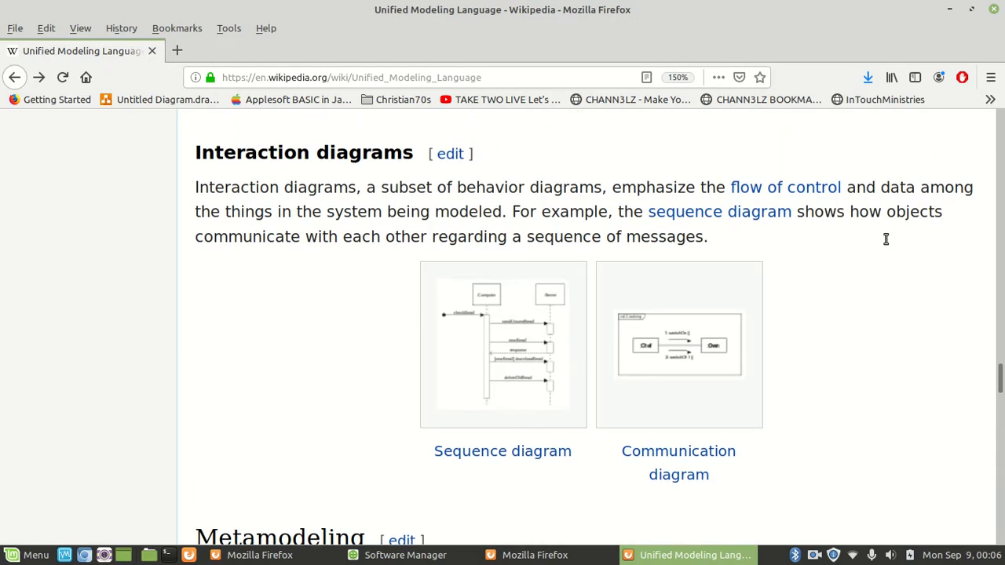
scroll("down", 3)
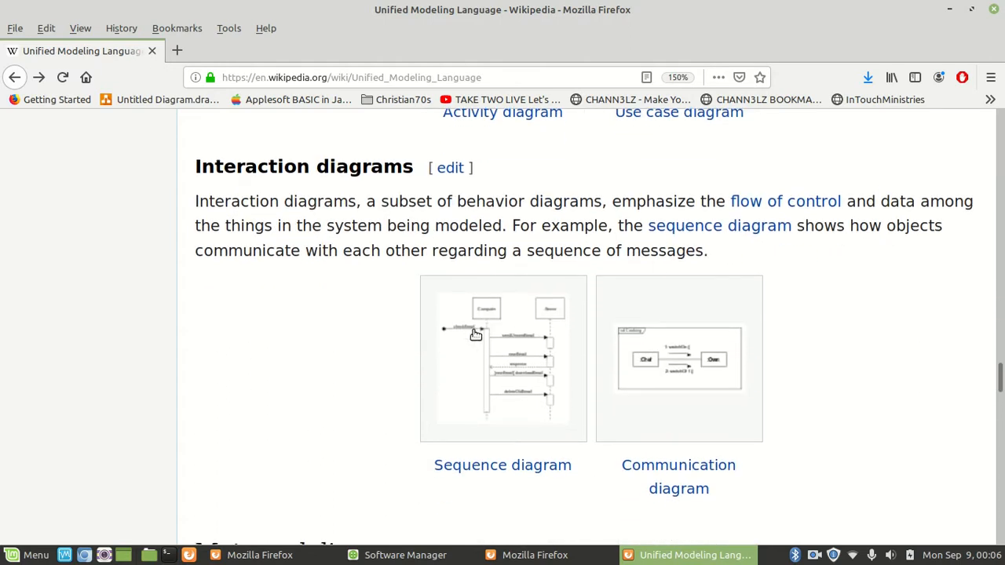
left_click(502, 358)
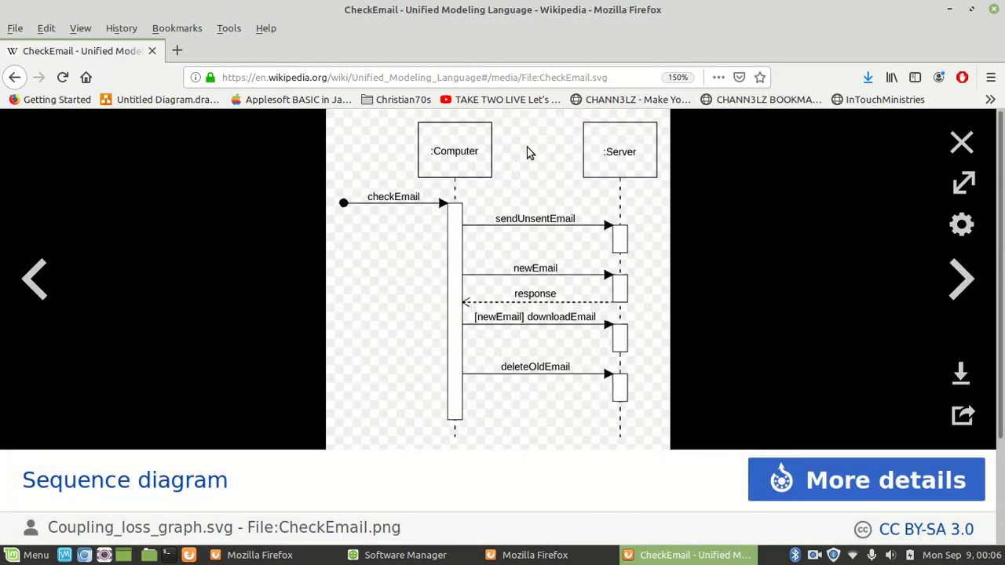
mouse_move(604, 157)
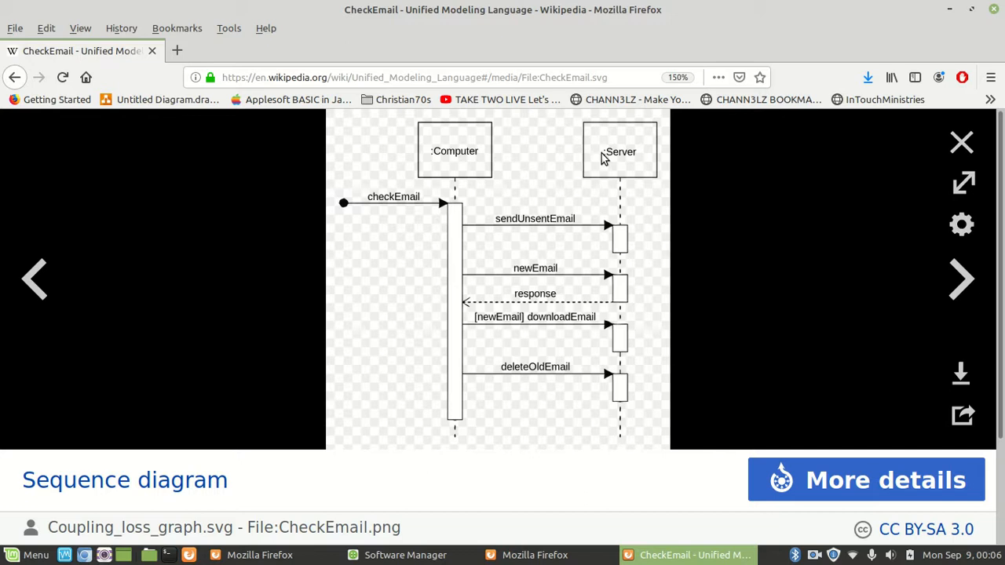
mouse_move(484, 160)
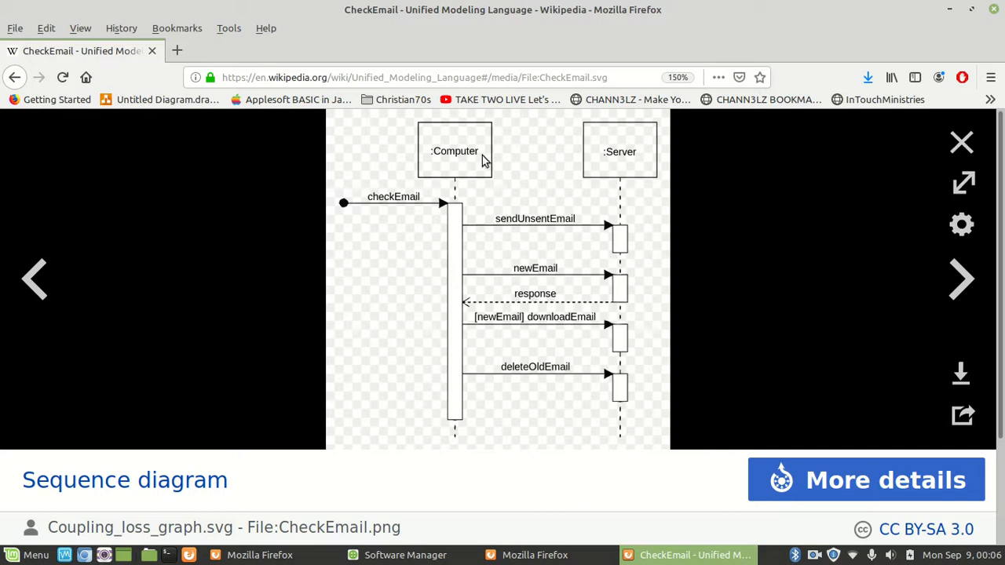
mouse_move(632, 160)
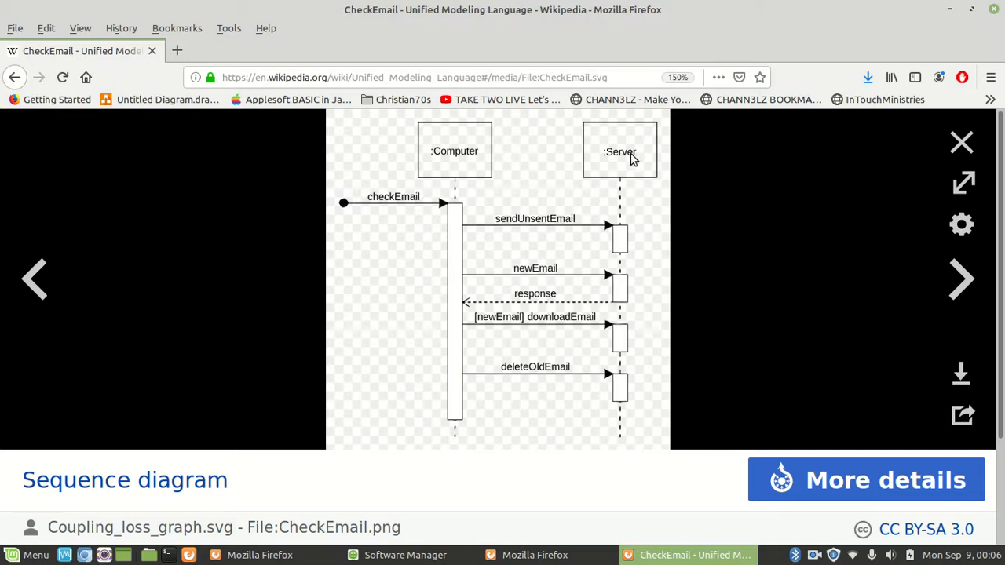
mouse_move(591, 239)
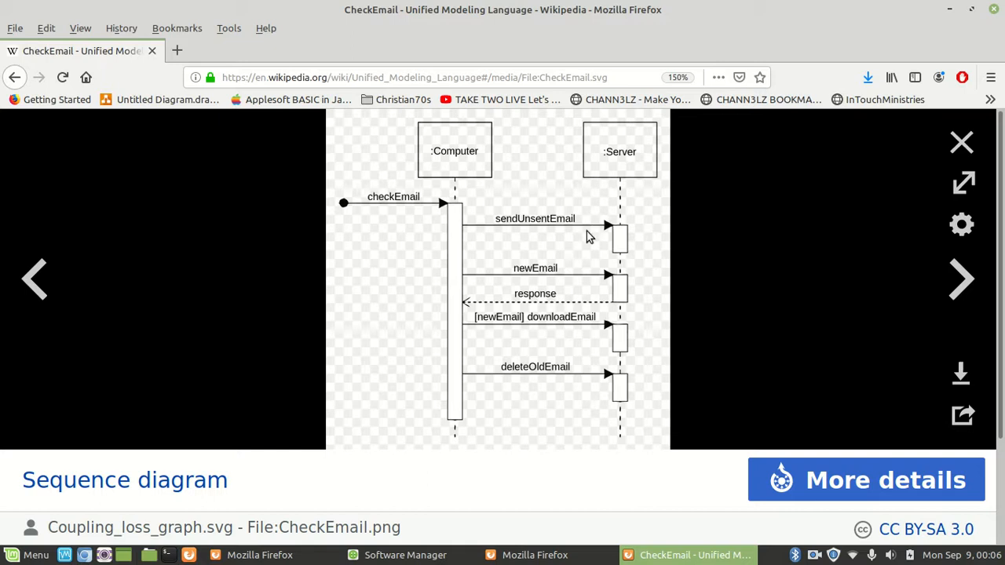
mouse_move(25, 62)
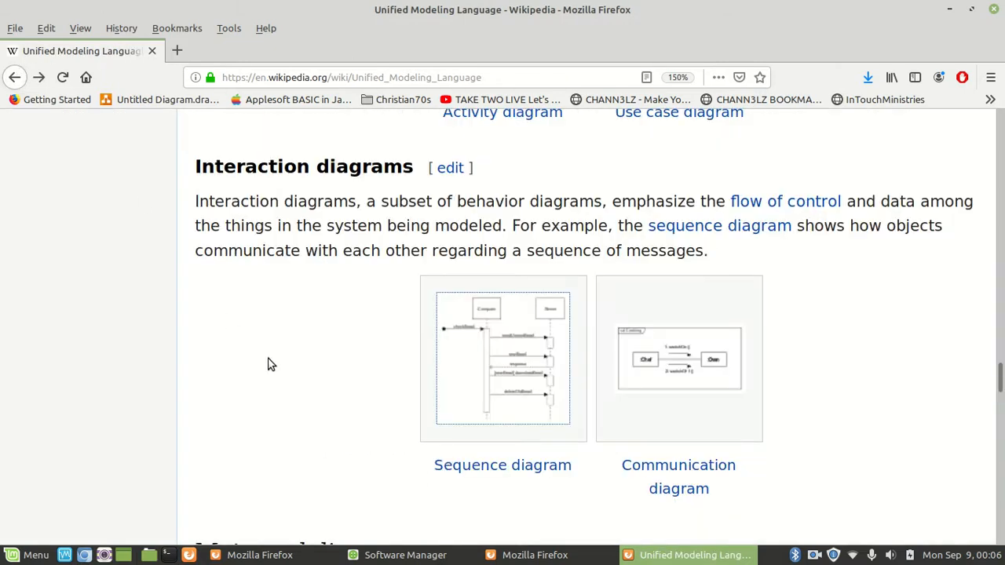
scroll("down", 3)
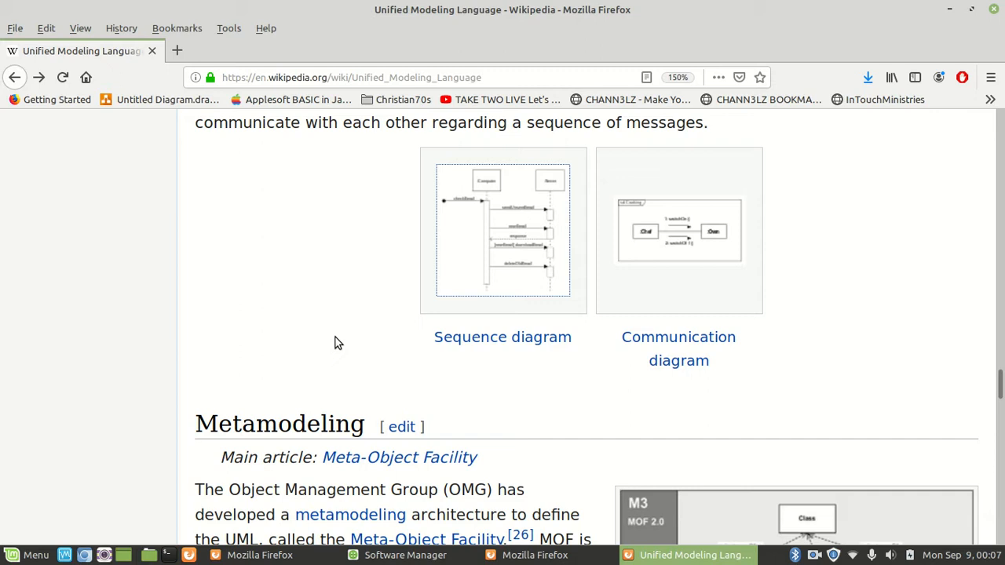
mouse_move(330, 325)
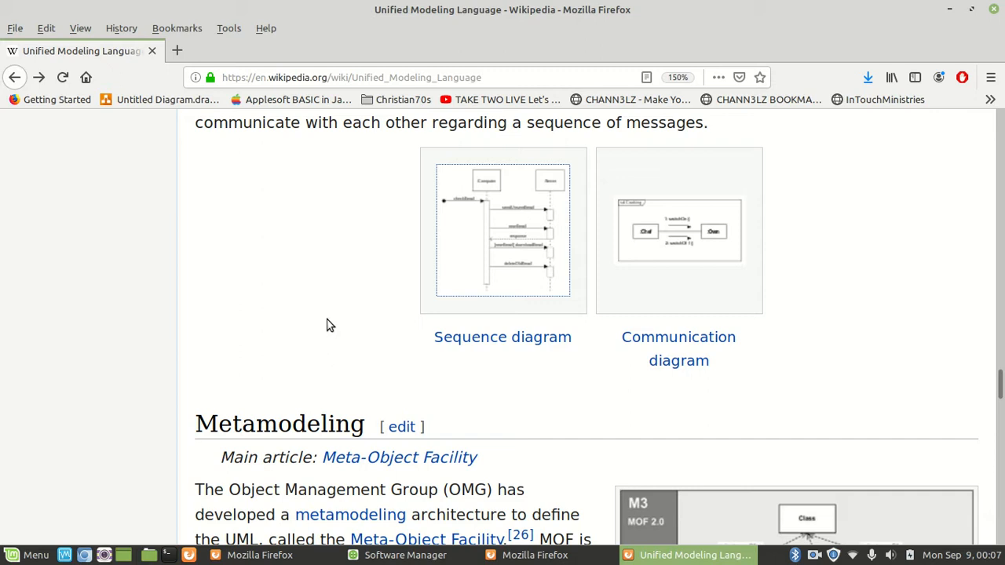
mouse_move(537, 239)
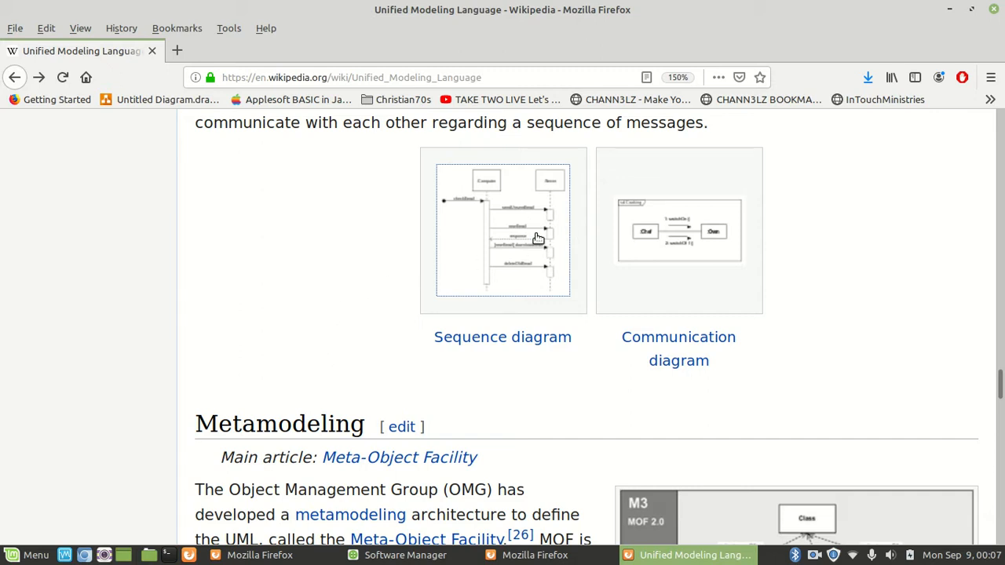
mouse_move(509, 229)
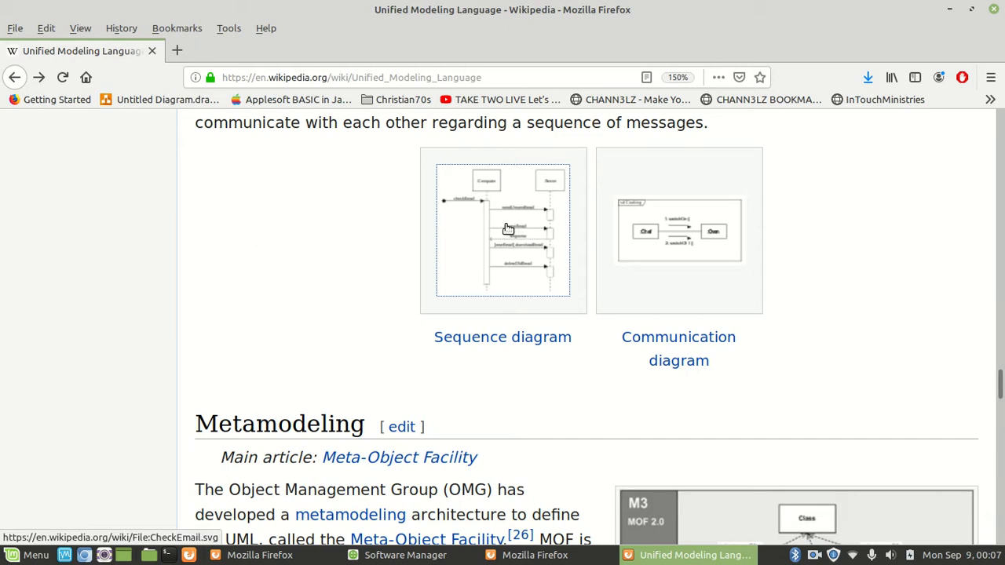
mouse_move(299, 279)
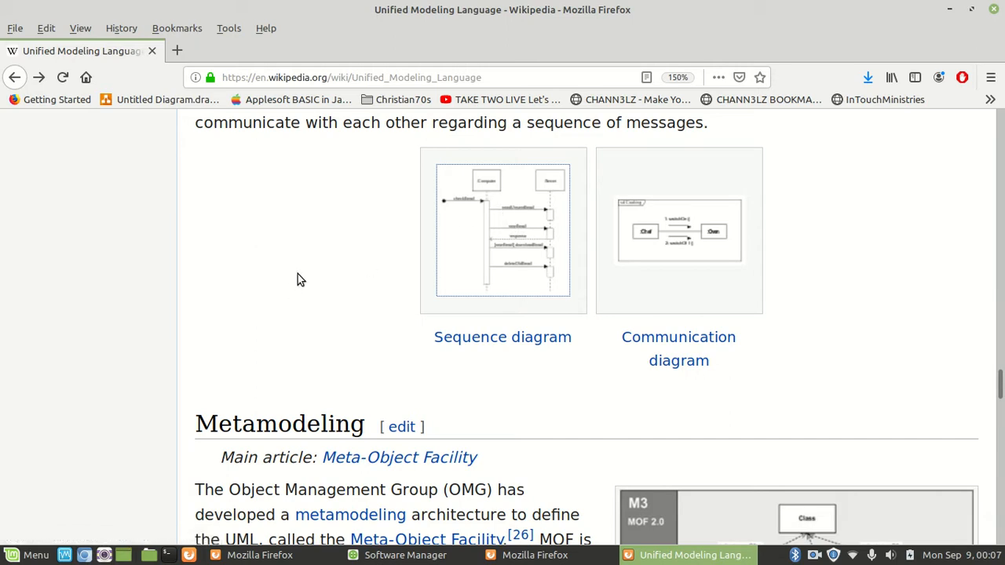
scroll("down", 3)
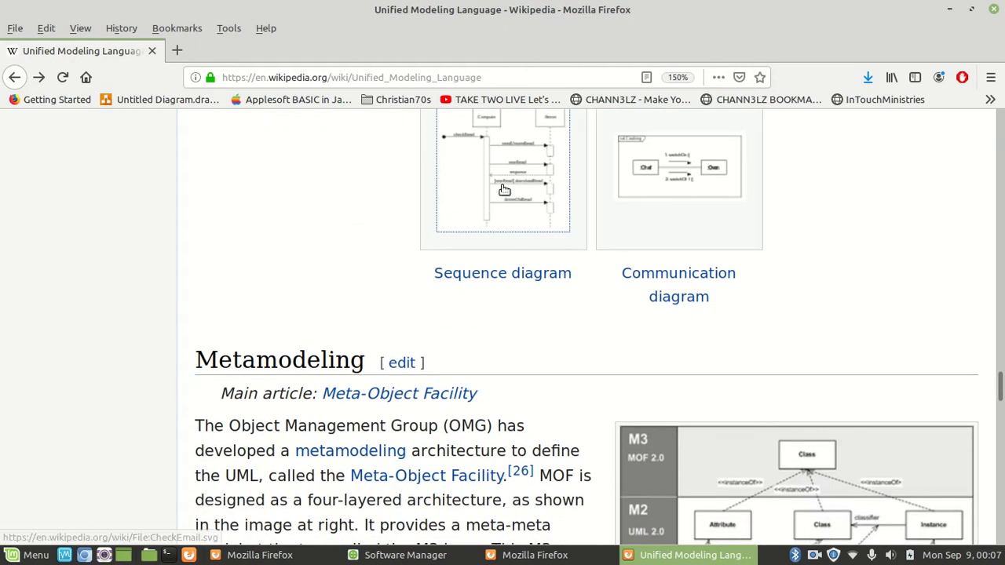
scroll("up", 3)
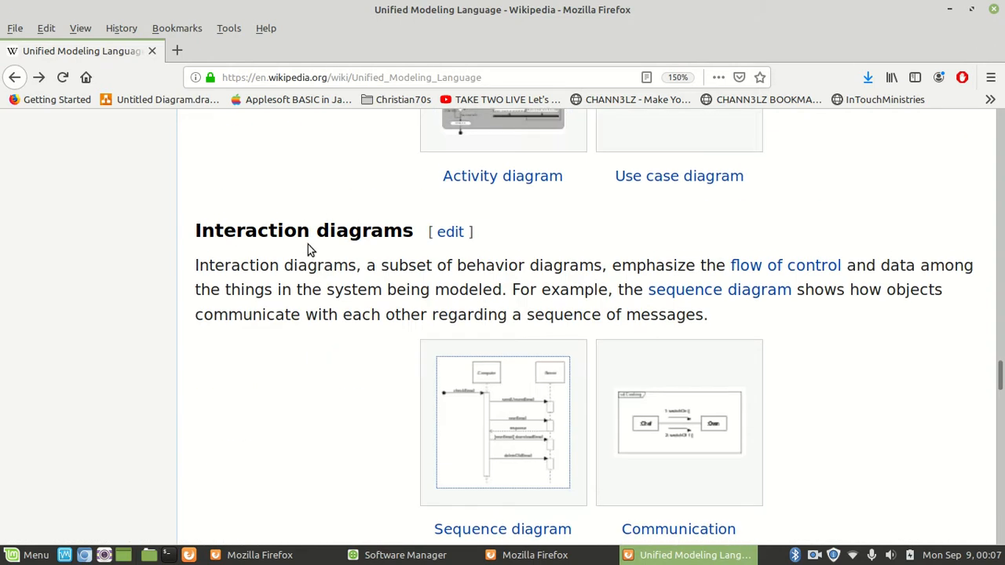
mouse_move(512, 420)
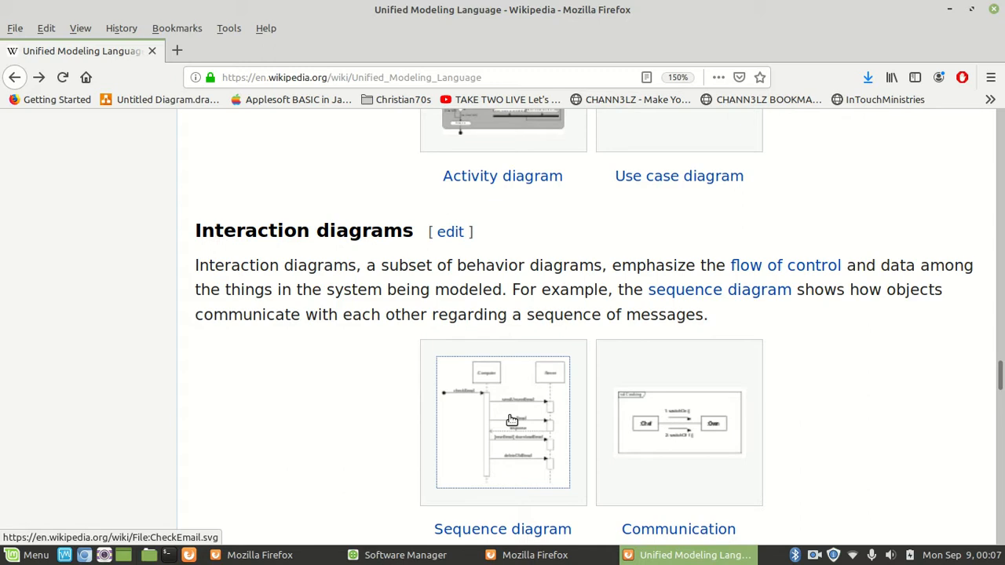
mouse_move(270, 386)
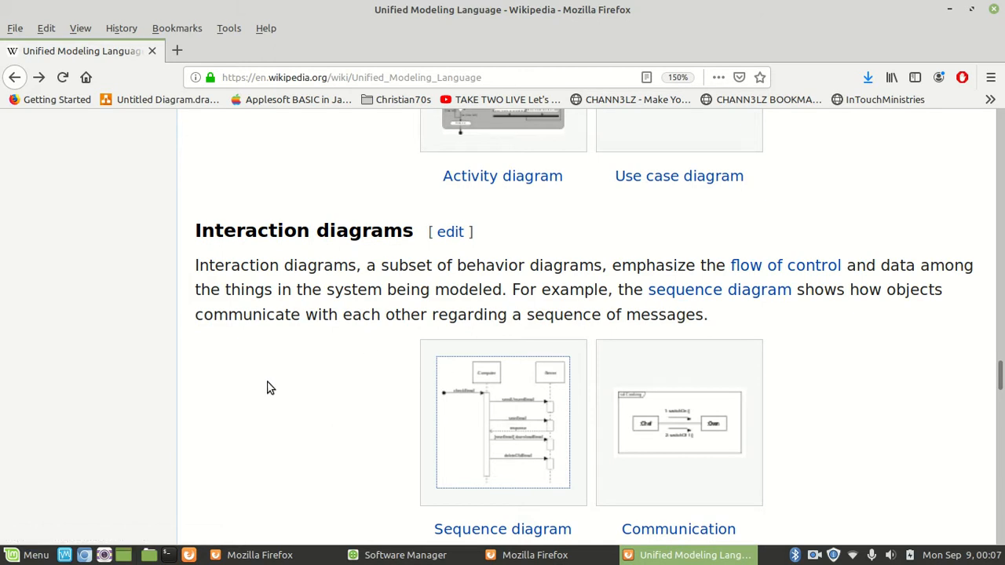
scroll("down", 3)
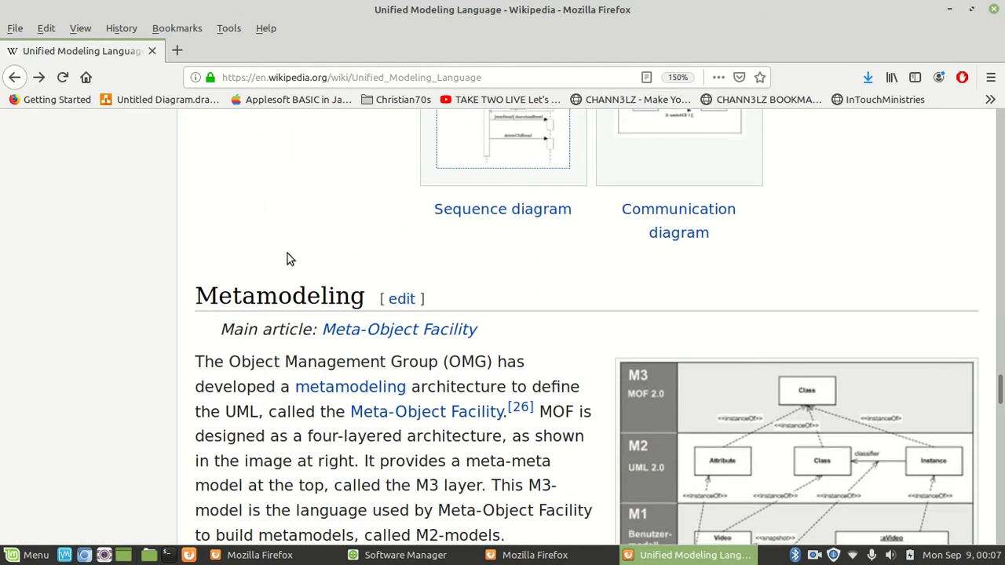
scroll("down", 3)
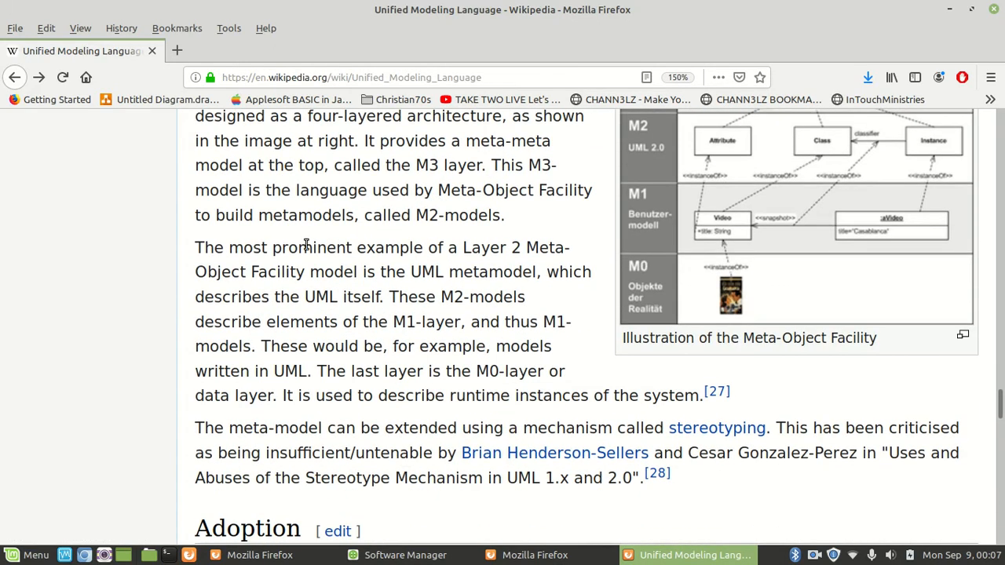
scroll("down", 3)
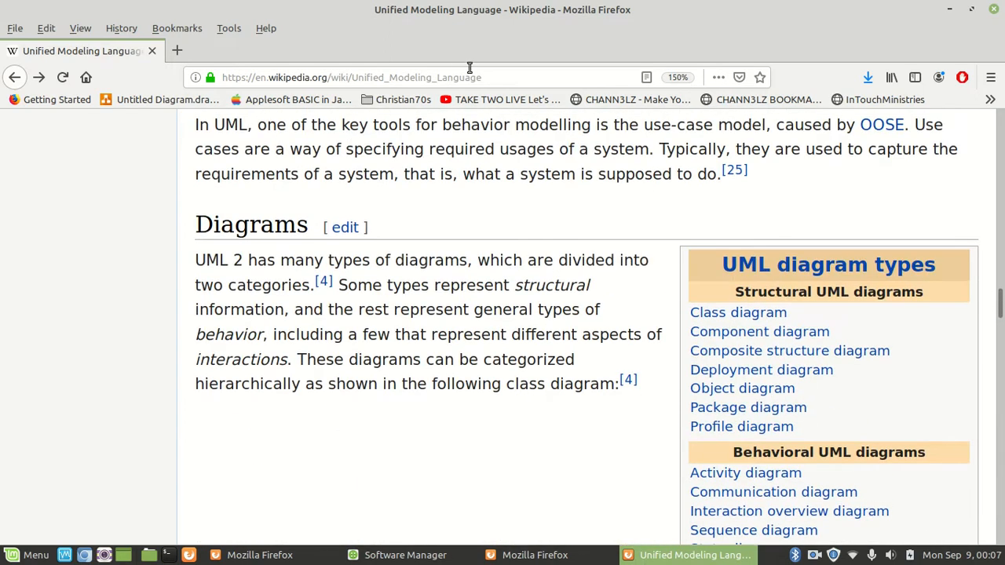
mouse_move(999, 270)
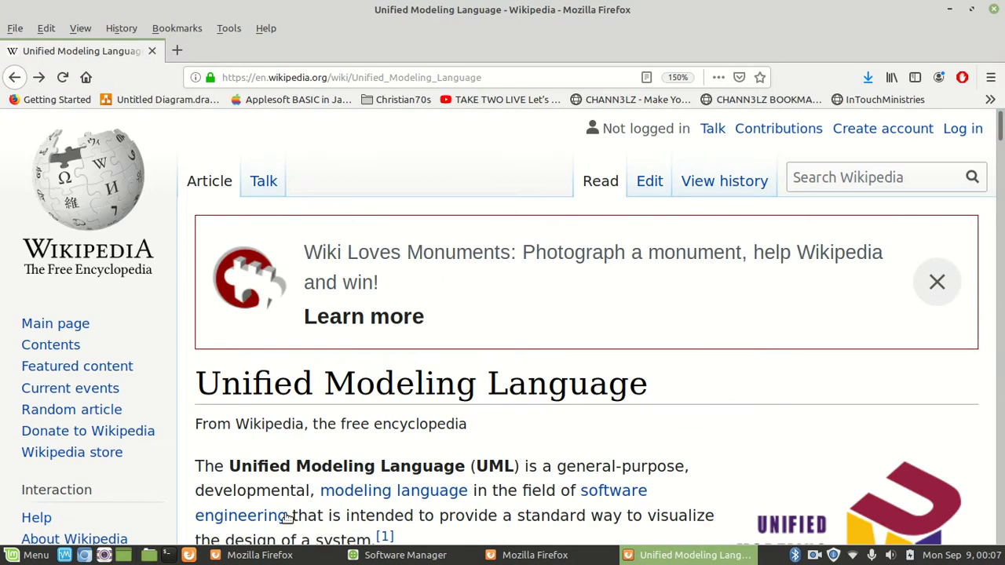
mouse_move(298, 149)
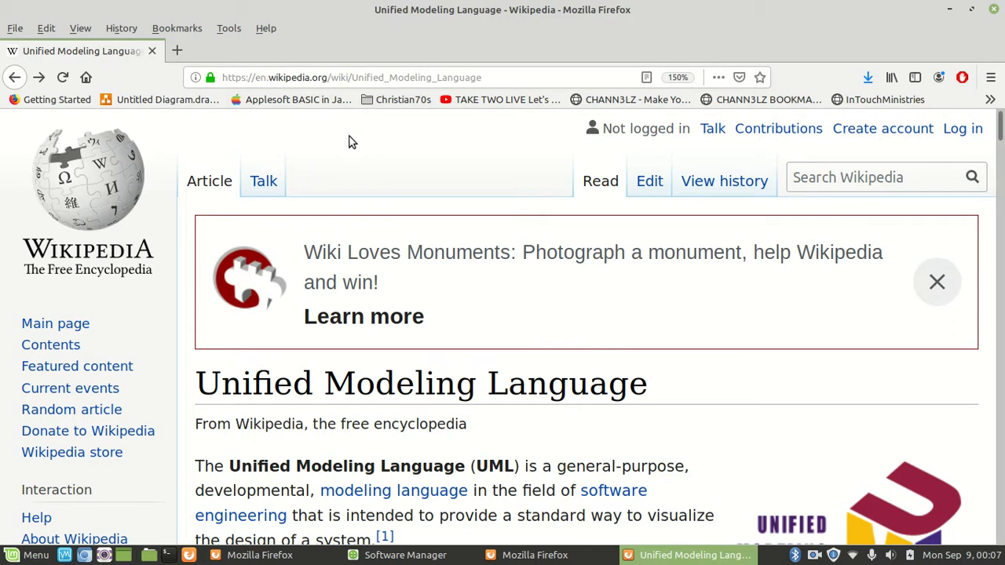
mouse_move(423, 20)
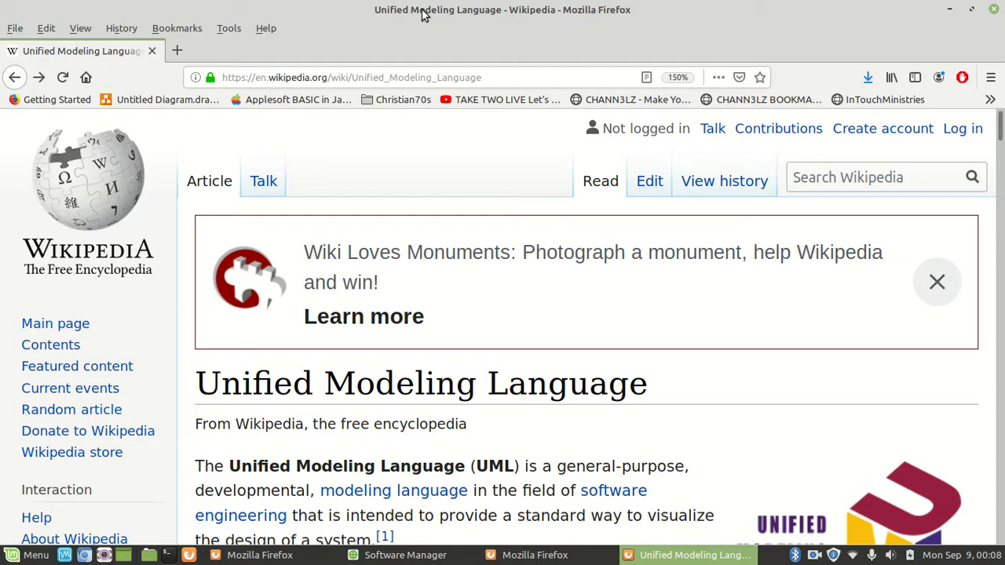
mouse_move(374, 132)
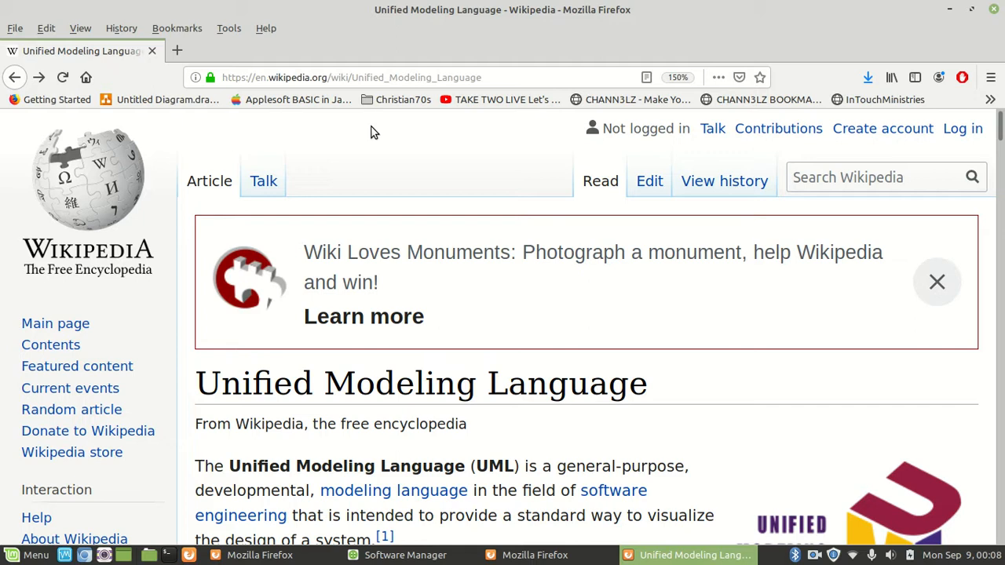
mouse_move(295, 191)
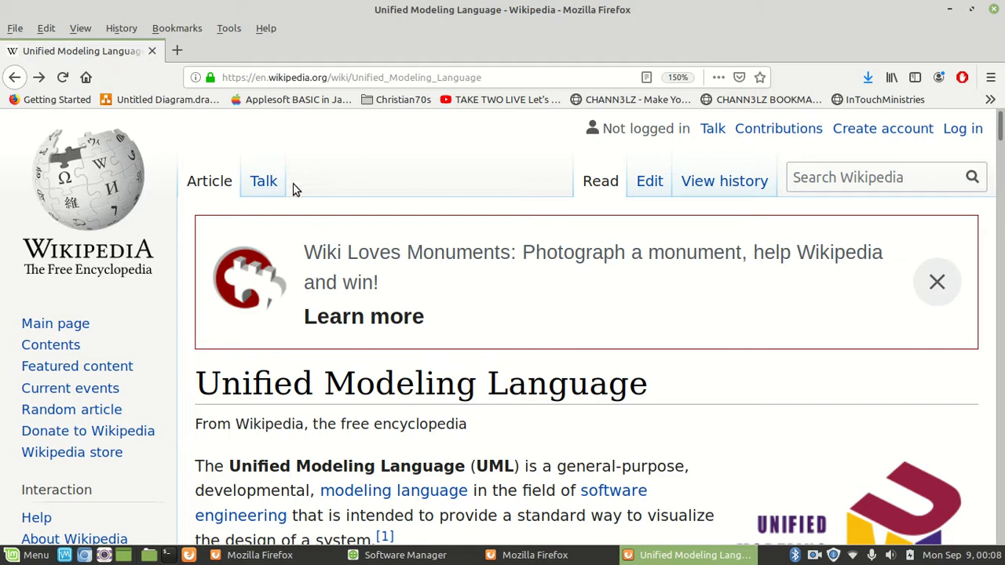
- Scroll the UML article's introduction down to its table of contents
scroll("down", 3)
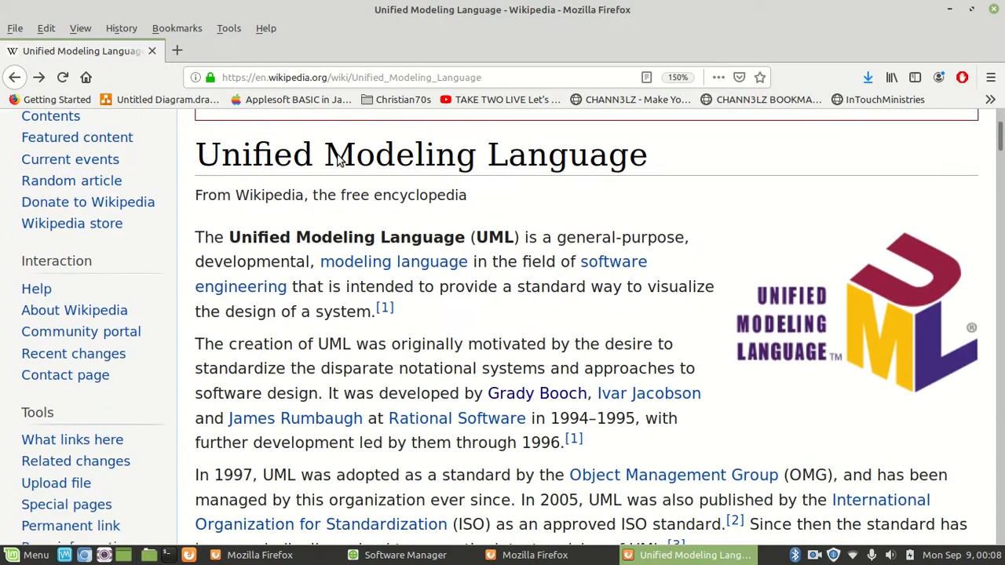
scroll("down", 3)
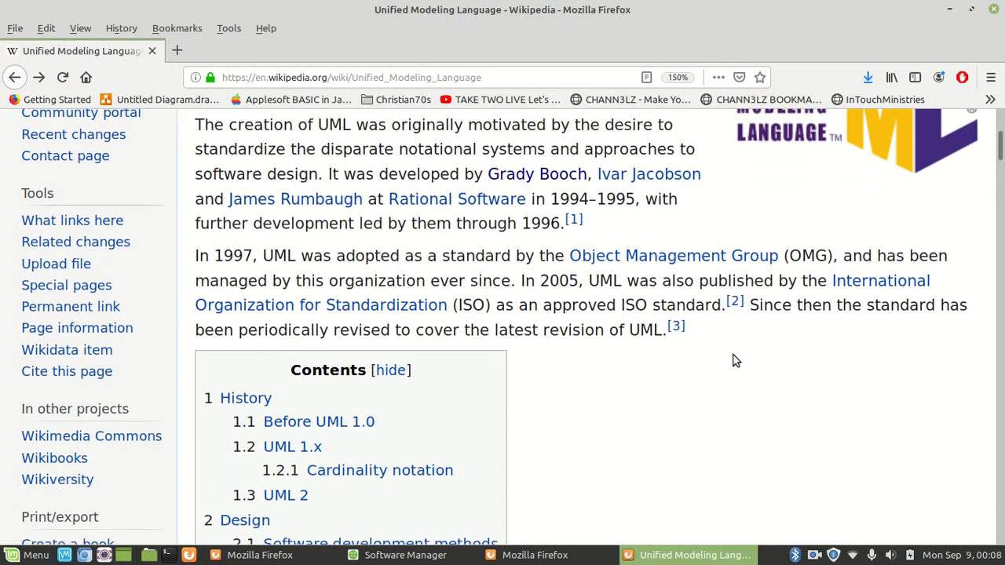
scroll("down", 3)
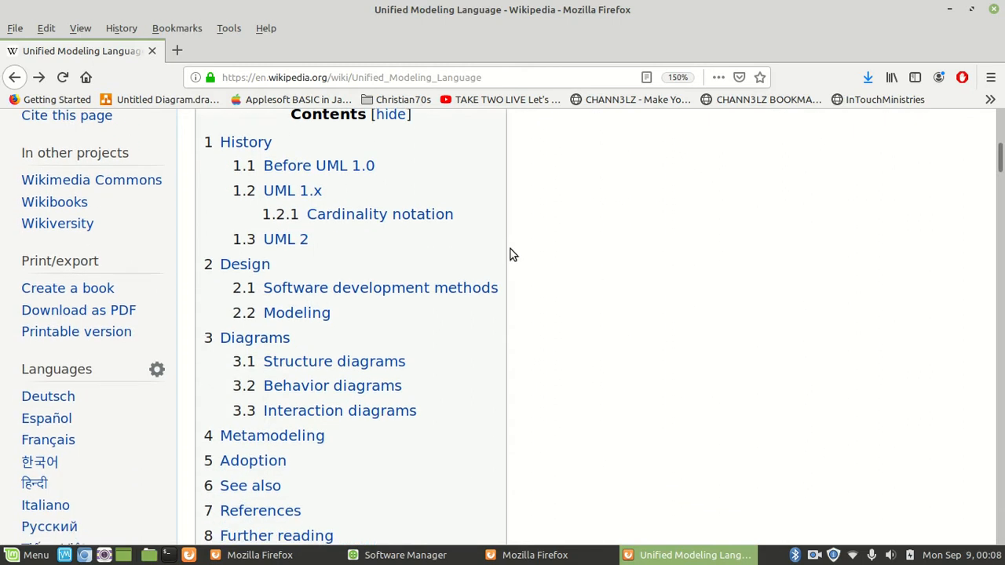
mouse_move(154, 50)
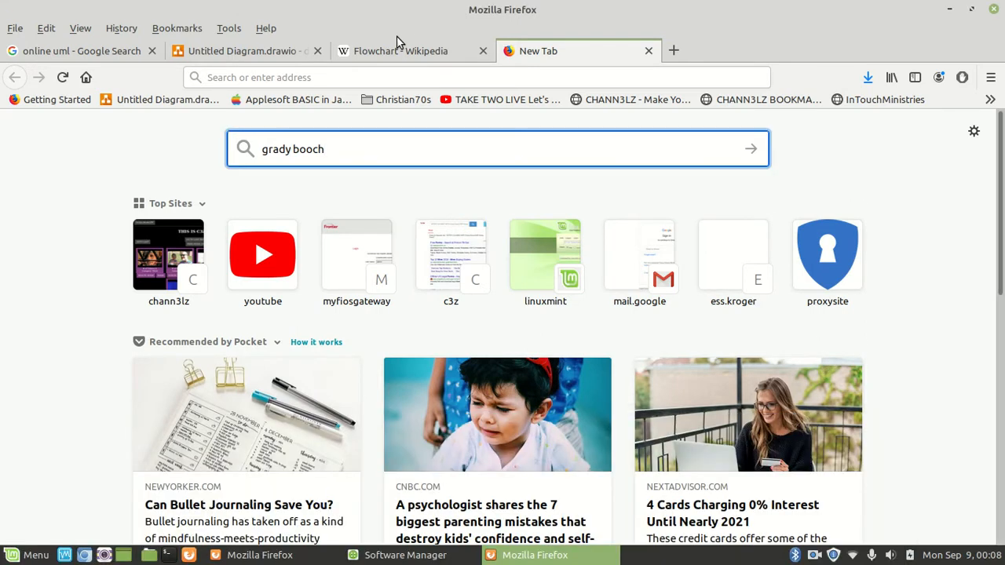
- Close the unsaved diagram tab, confirm Leave Page, and load the Applesoft BASIC in Javascript page
left_click(243, 51)
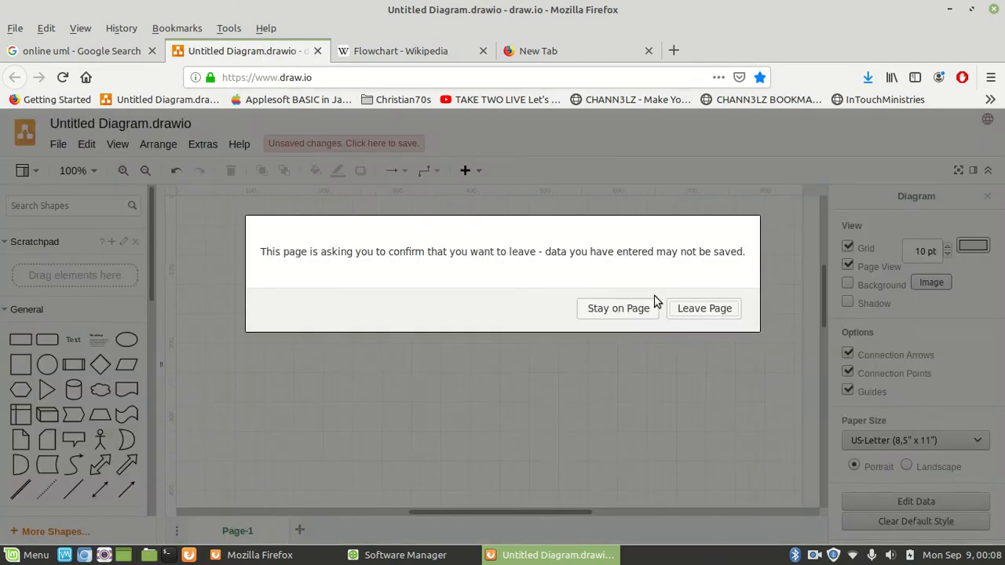
left_click(704, 308)
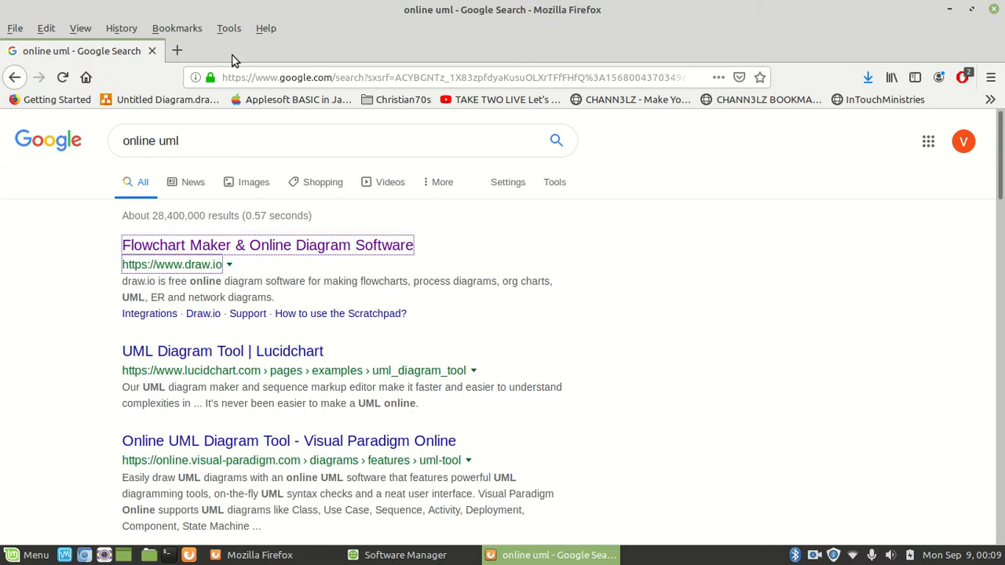
left_click(296, 99)
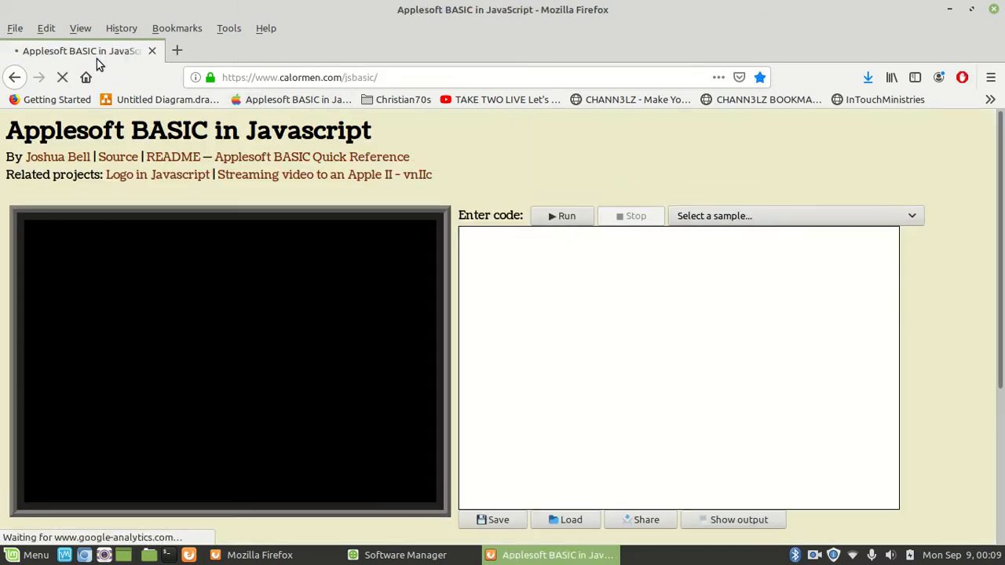
- Enter the program 10 PRINT "Hello World" in the code editor
type("10 PRINT \"Hello World\"")
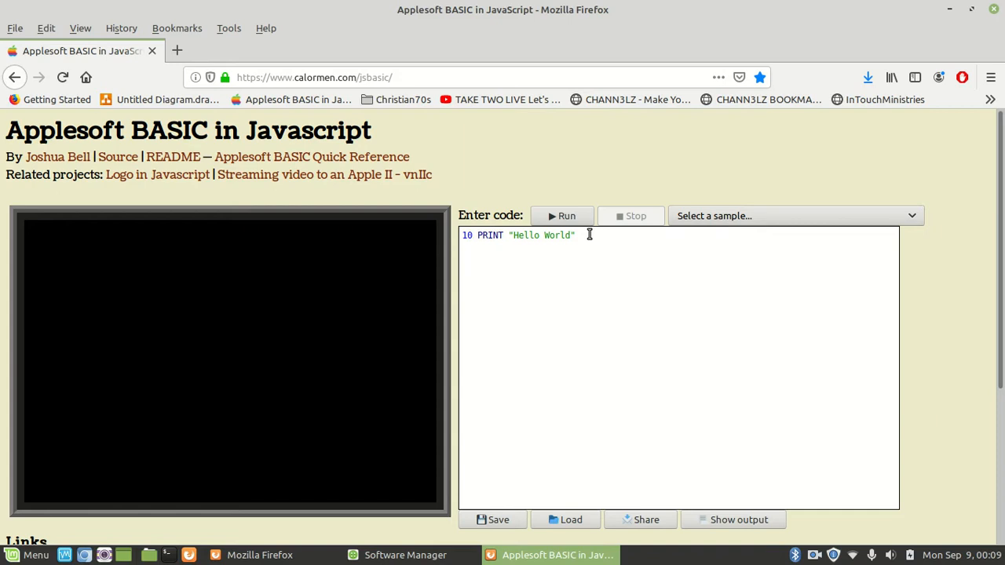
mouse_move(575, 186)
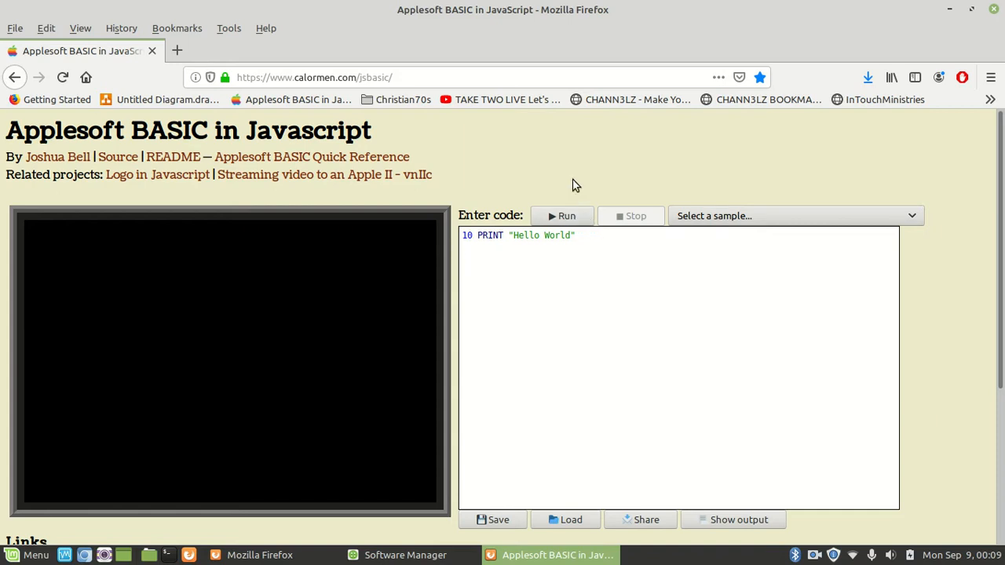
mouse_move(530, 186)
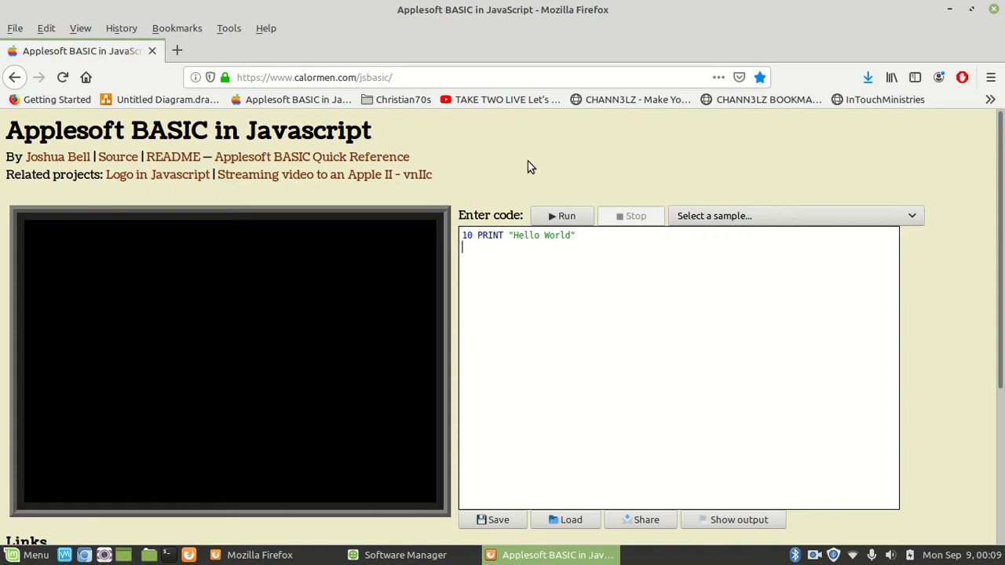
mouse_move(531, 304)
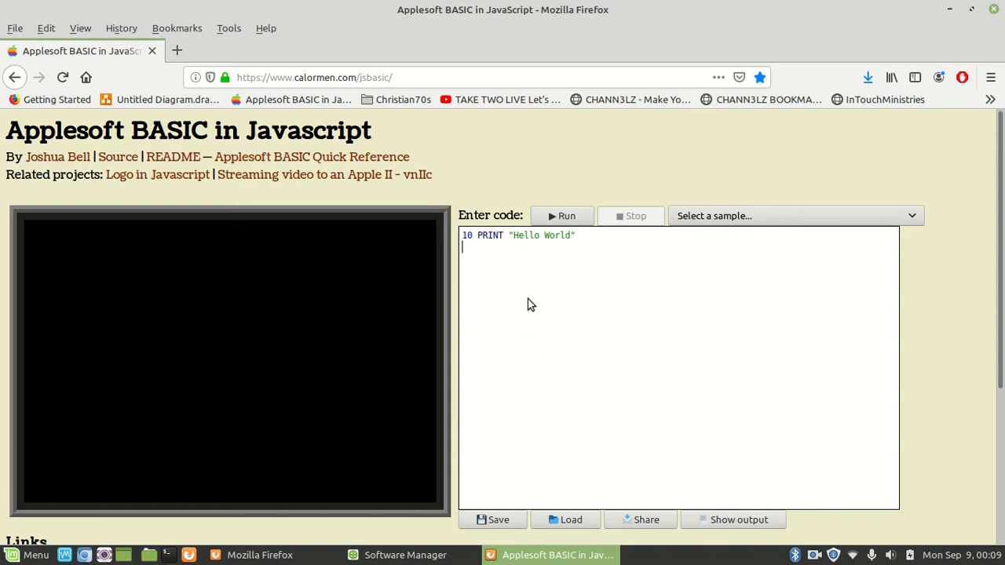
mouse_move(531, 295)
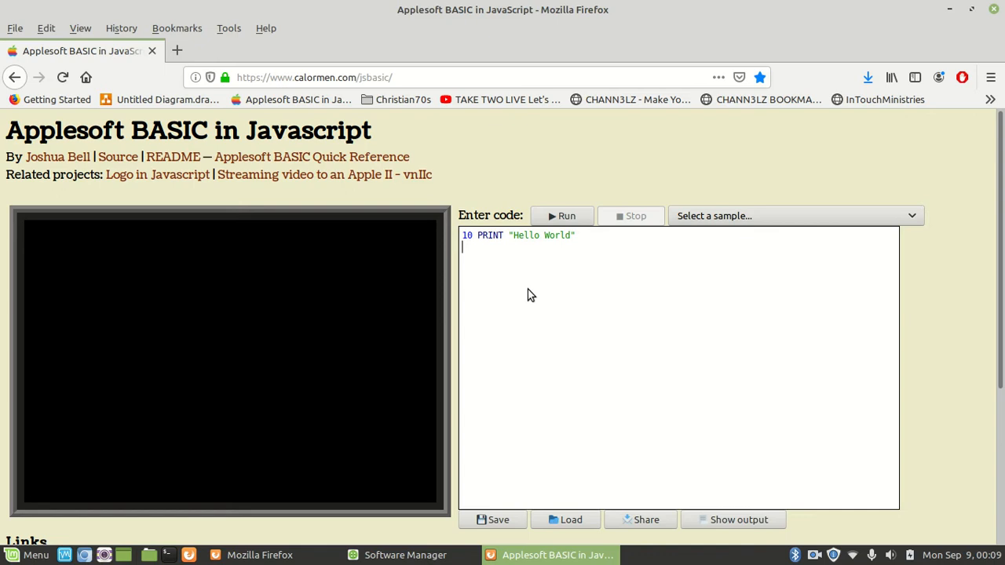
mouse_move(506, 182)
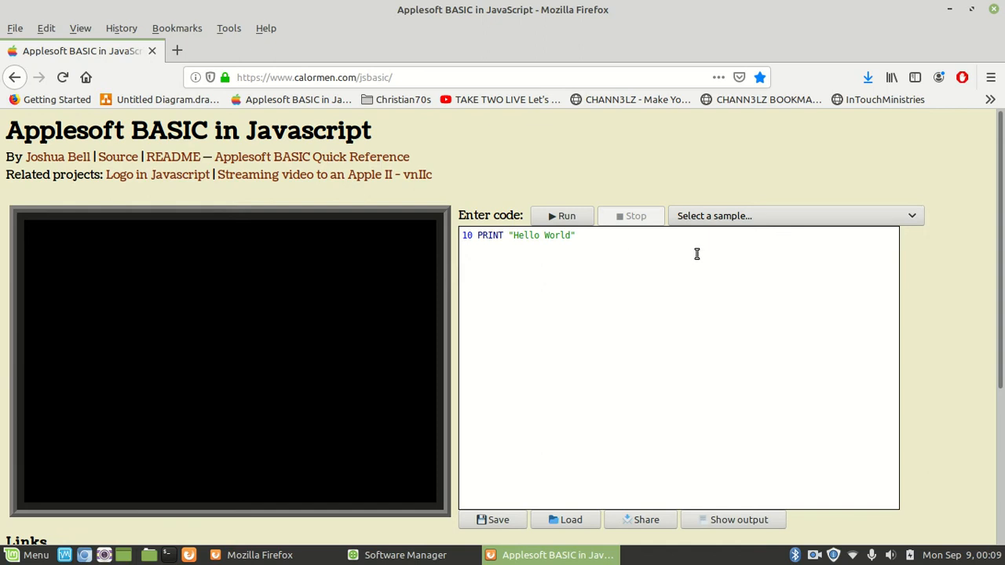
mouse_move(945, 265)
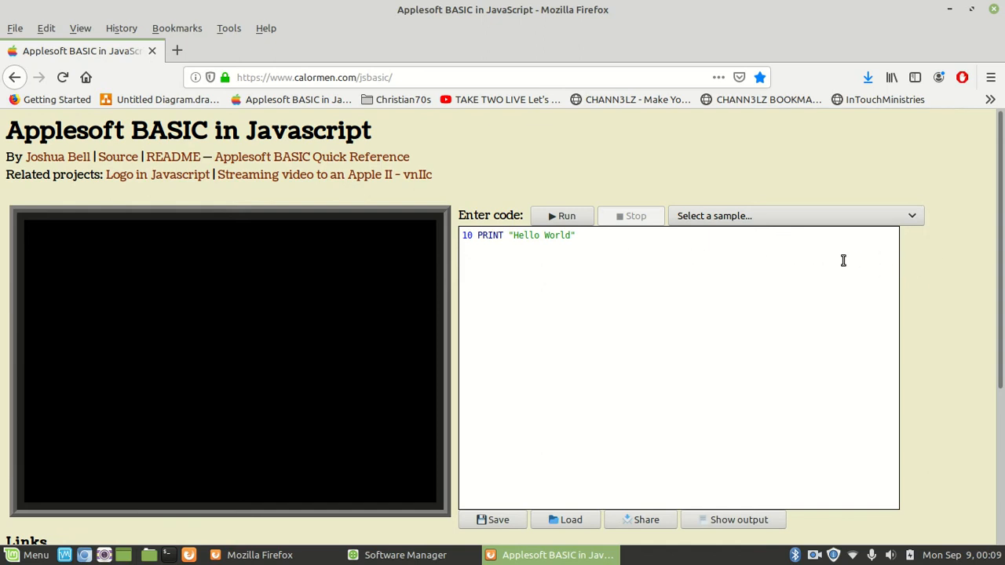
mouse_move(893, 305)
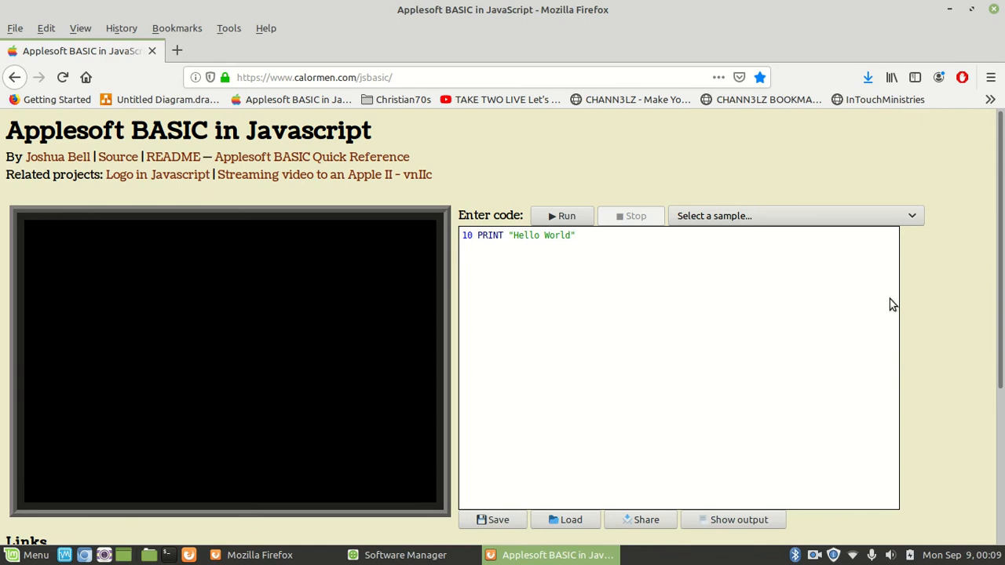
mouse_move(939, 324)
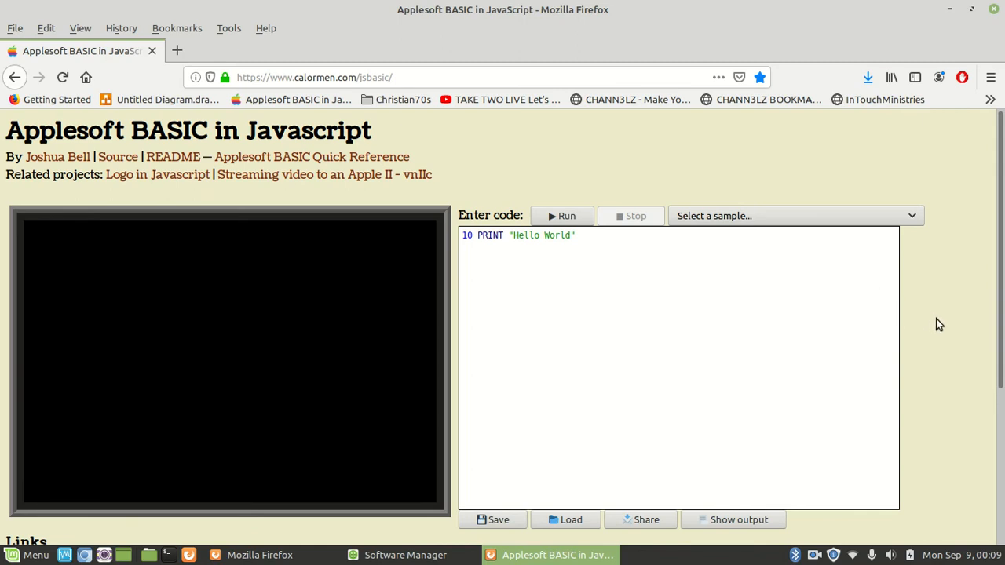
mouse_move(992, 396)
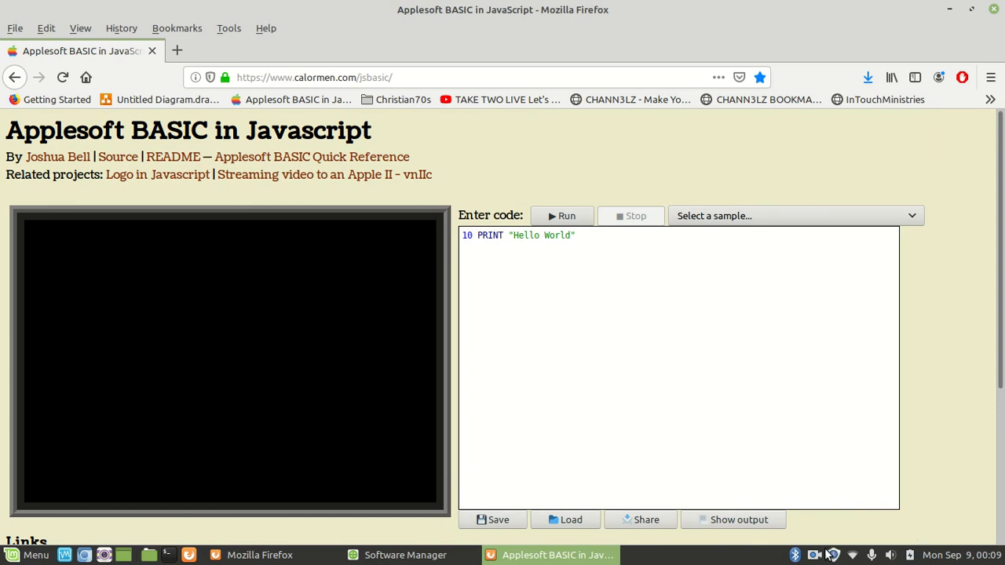
left_click(815, 556)
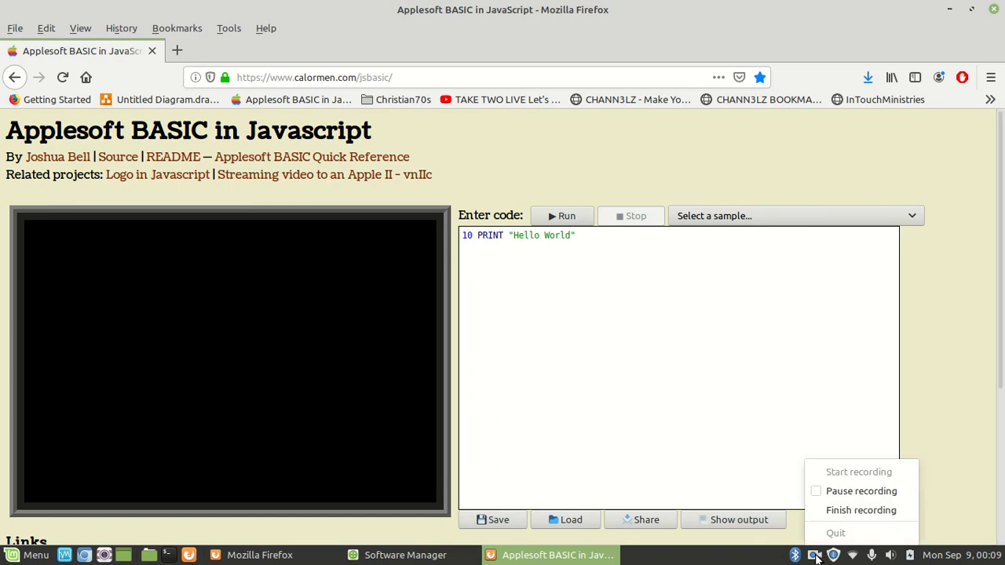